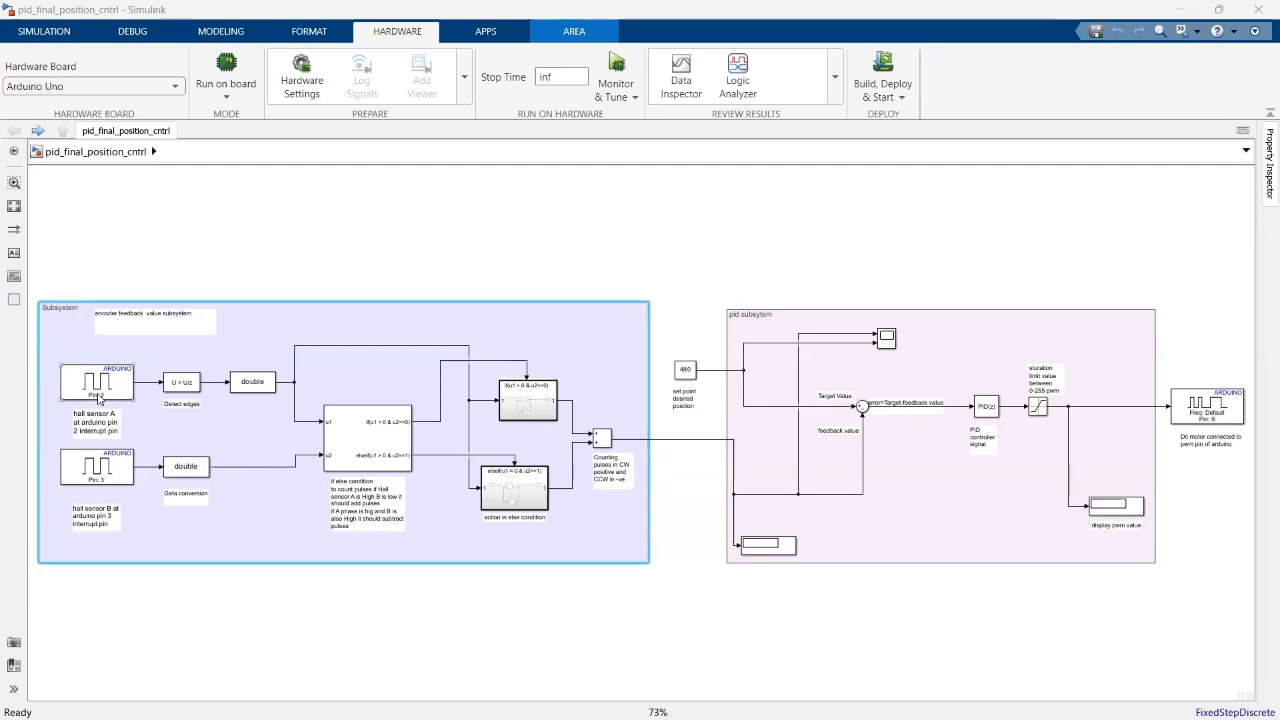
{"action": "mouse_move", "coordinate": [98, 394]}
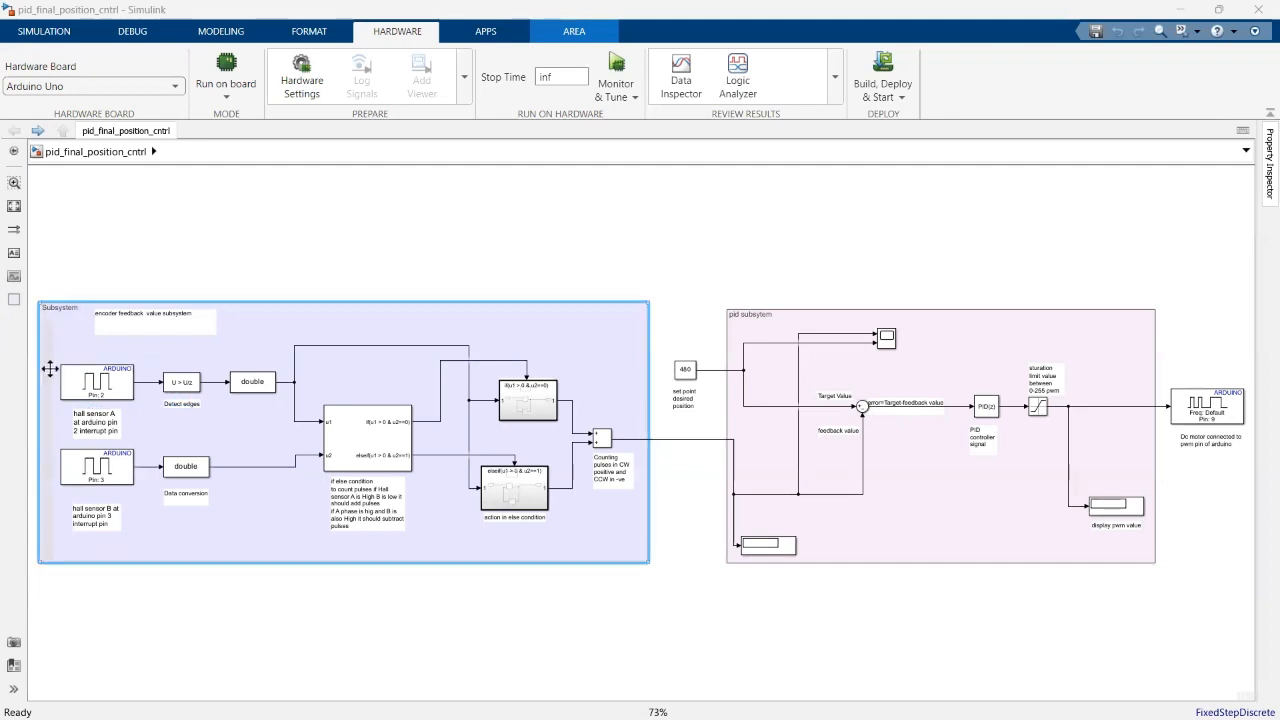
{"action": "mouse_move", "coordinate": [80, 364]}
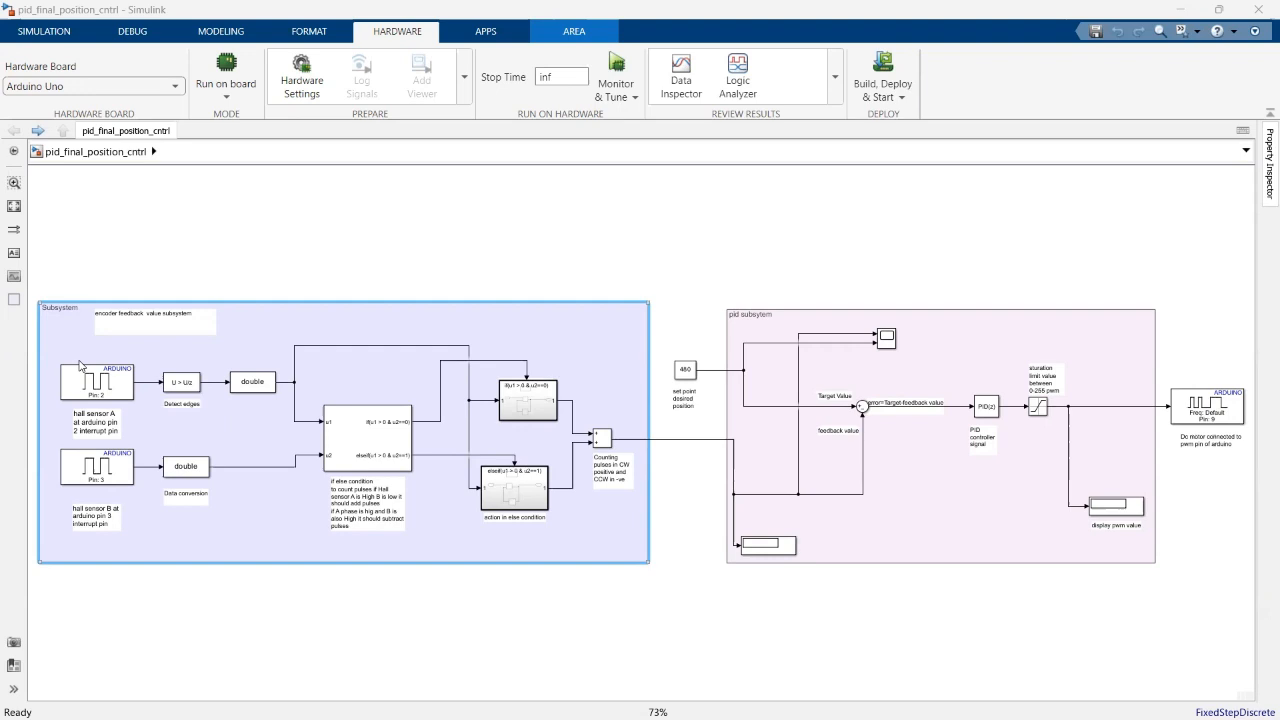
{"action": "mouse_move", "coordinate": [180, 365]}
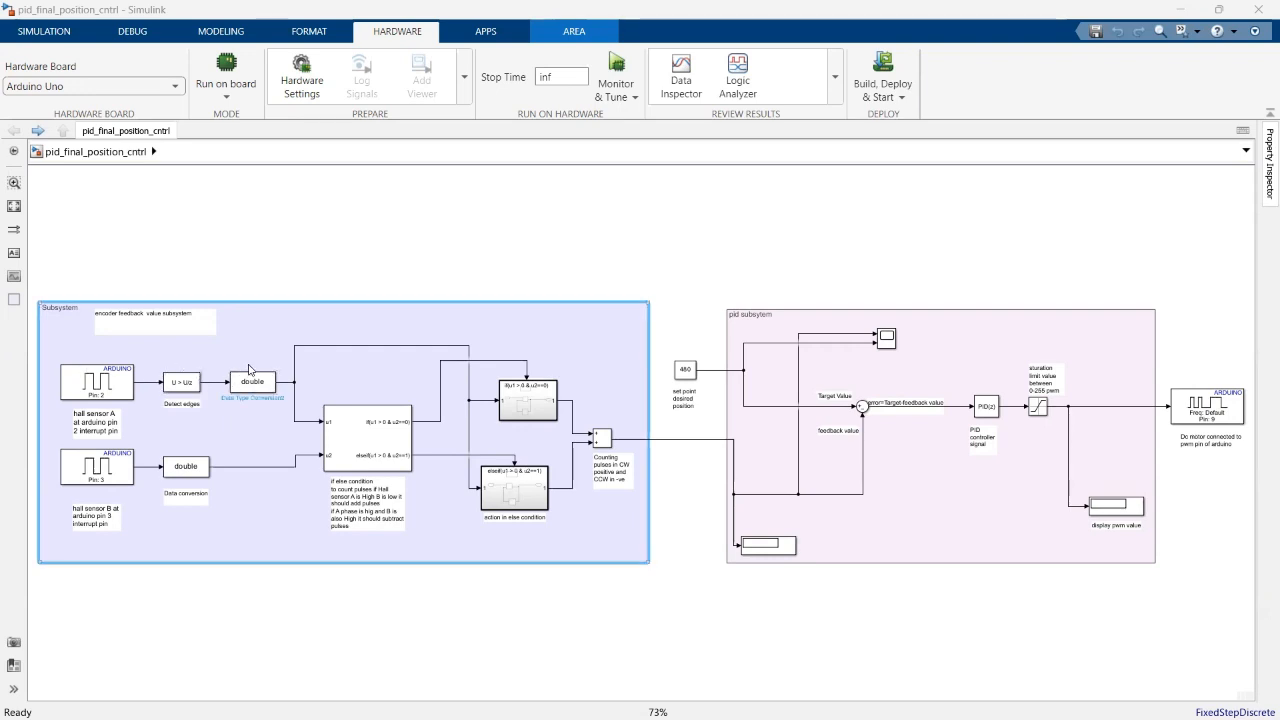
{"action": "mouse_move", "coordinate": [258, 353]}
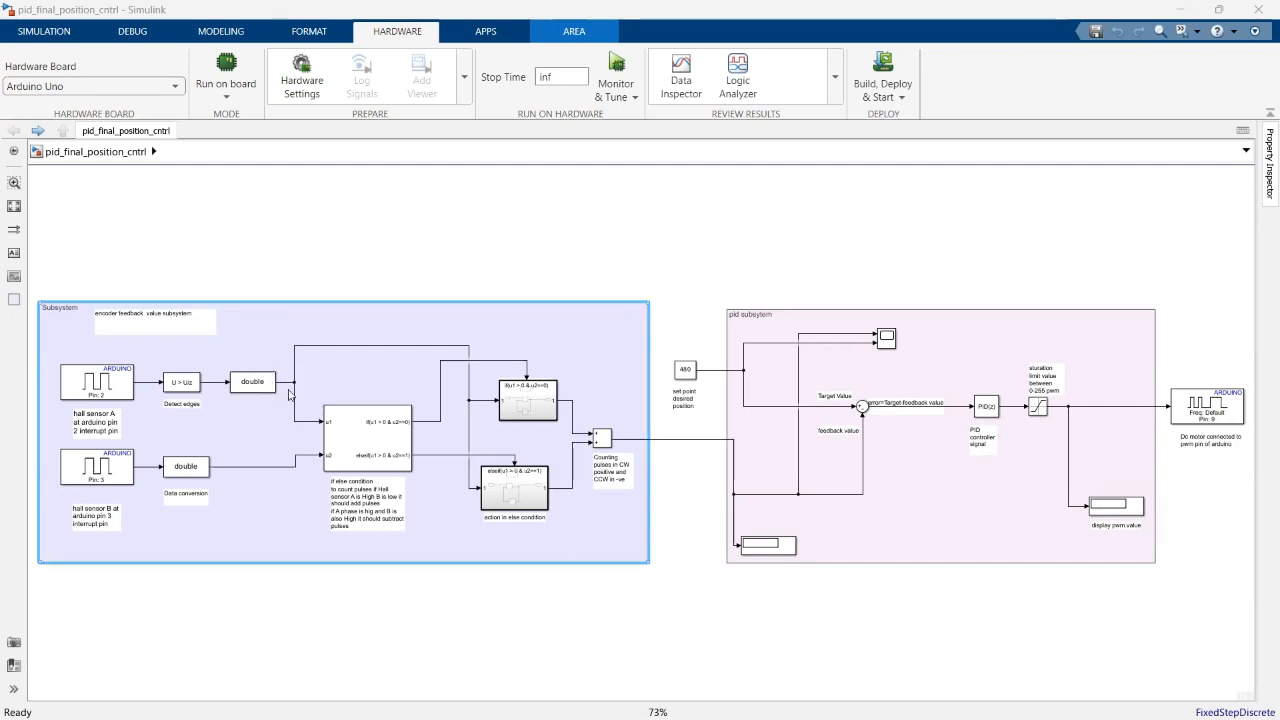
{"action": "mouse_move", "coordinate": [485, 365]}
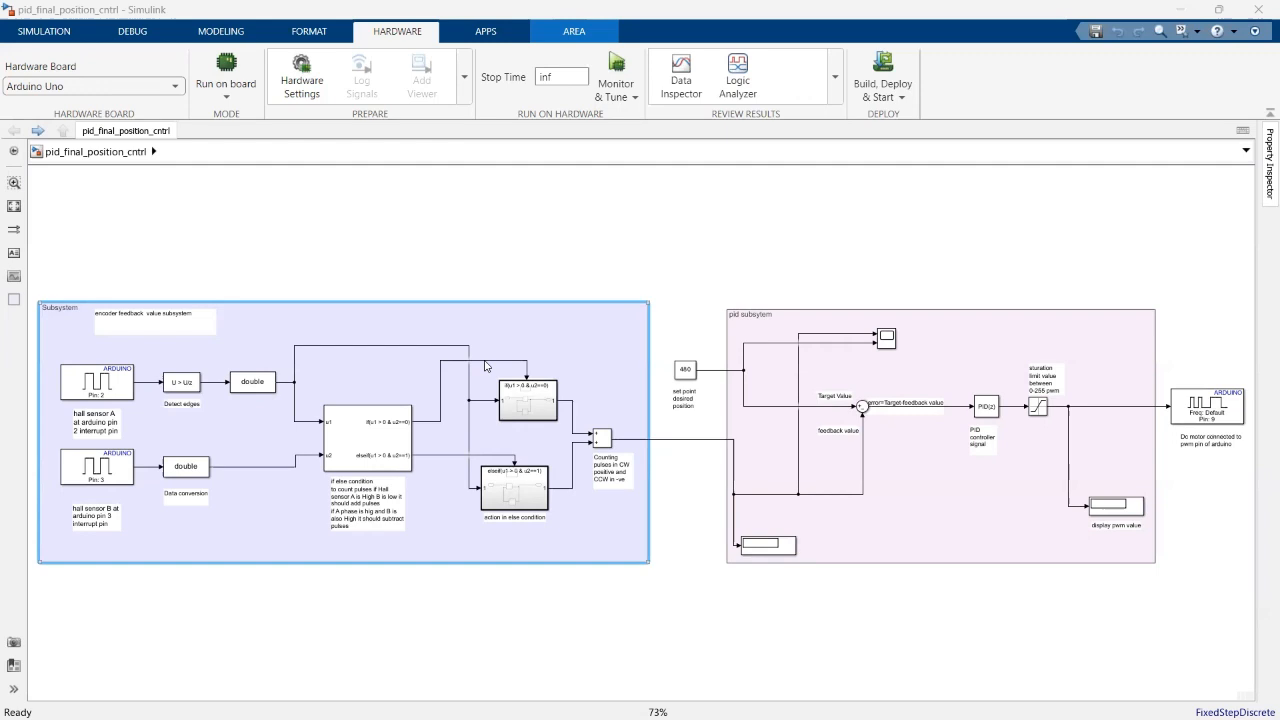
{"action": "mouse_move", "coordinate": [415, 421]}
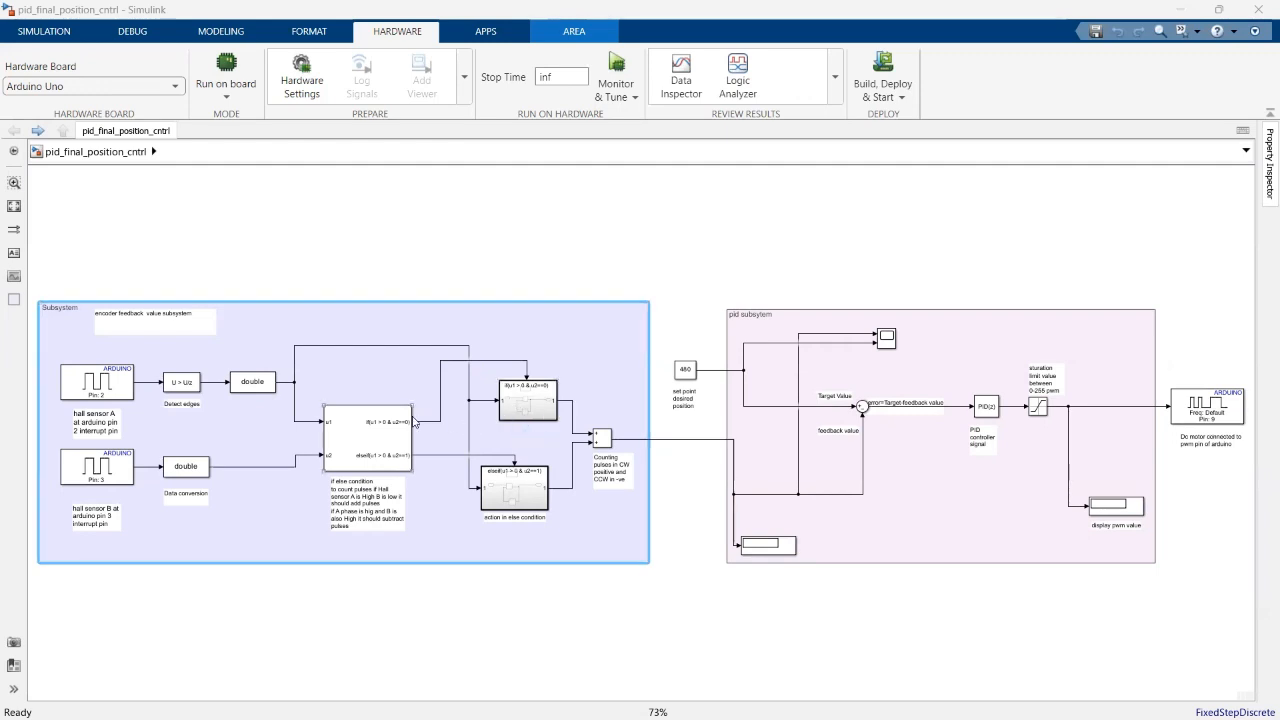
{"action": "mouse_move", "coordinate": [350, 457]}
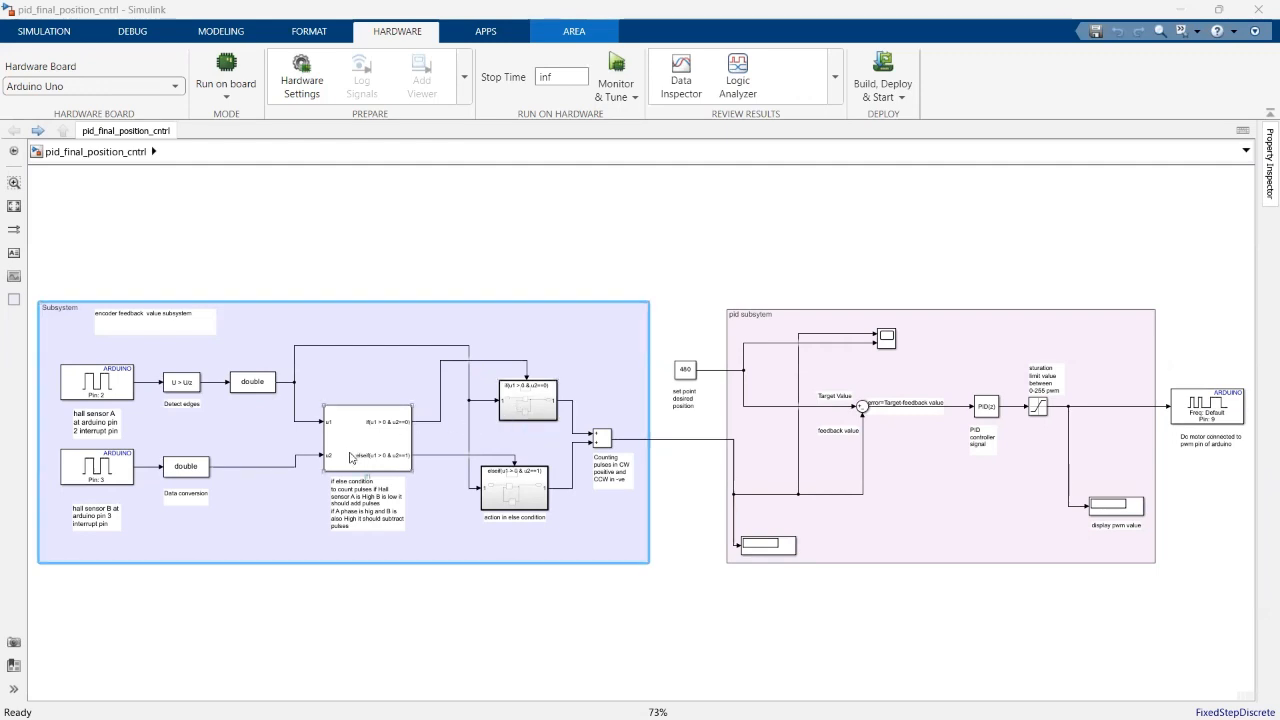
{"action": "mouse_move", "coordinate": [408, 352]}
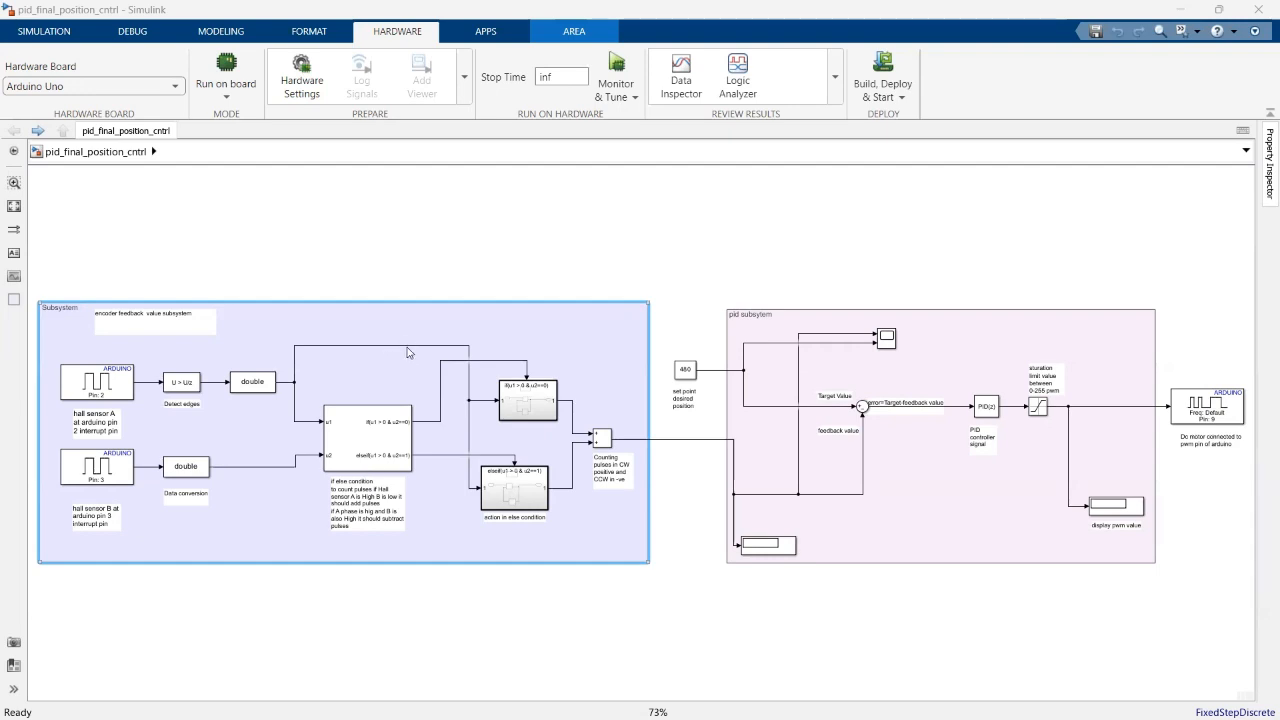
{"action": "mouse_move", "coordinate": [369, 346]}
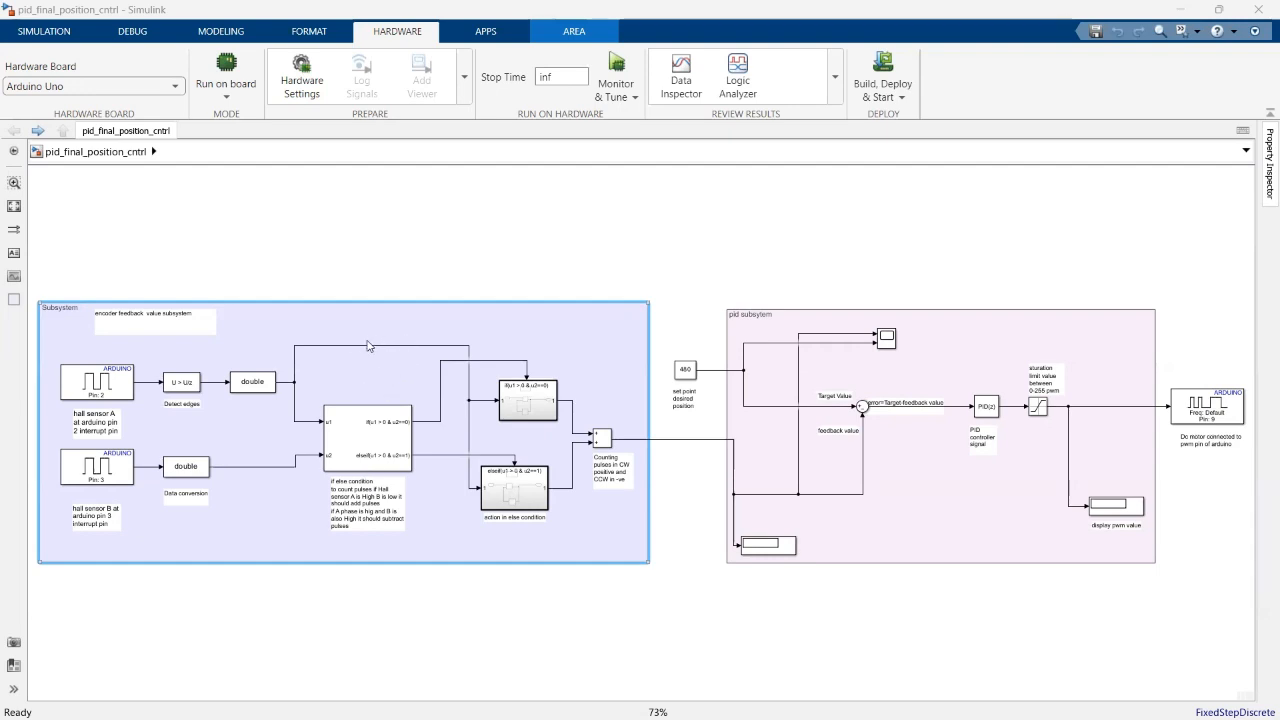
{"action": "mouse_move", "coordinate": [368, 349]}
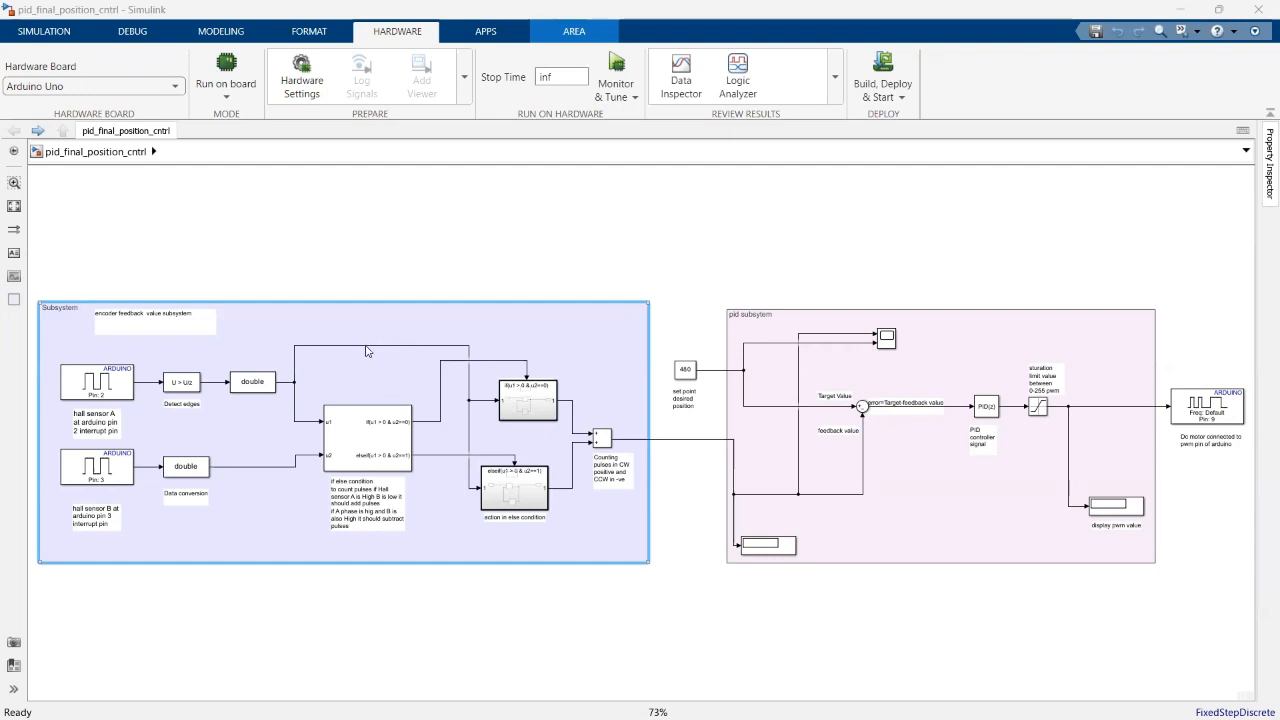
{"action": "mouse_move", "coordinate": [378, 357]}
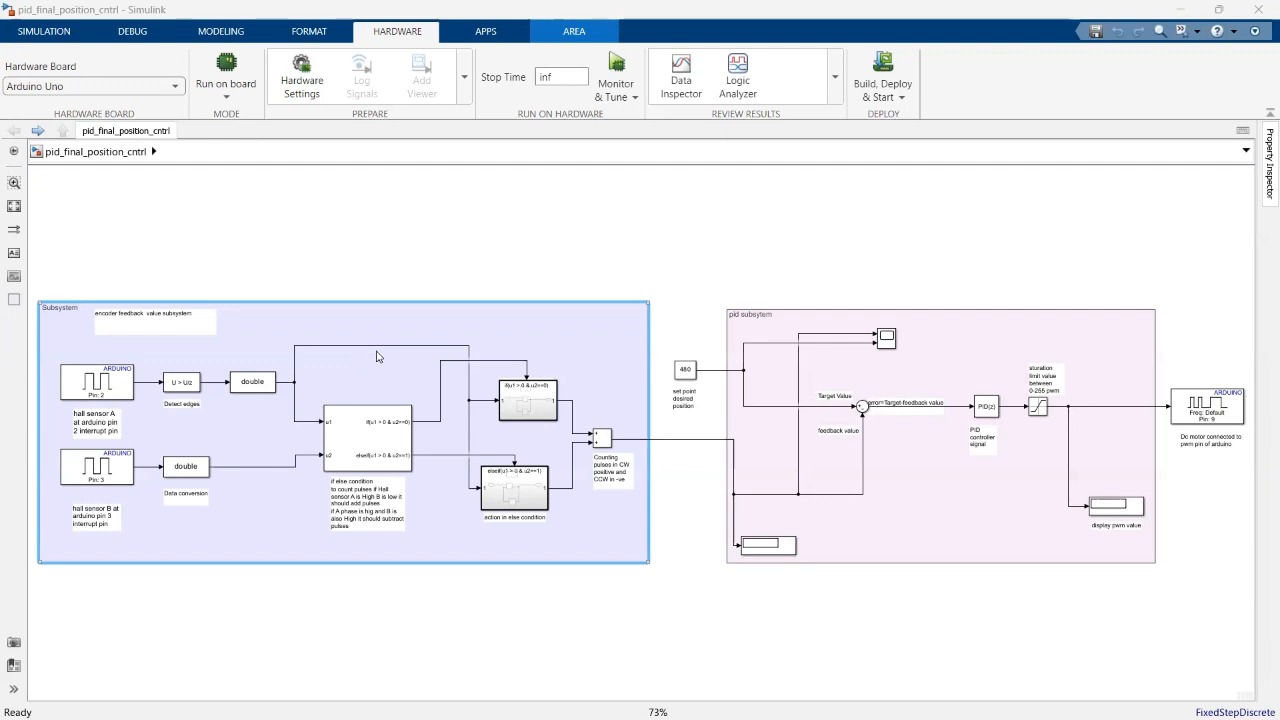
{"action": "mouse_move", "coordinate": [420, 309]}
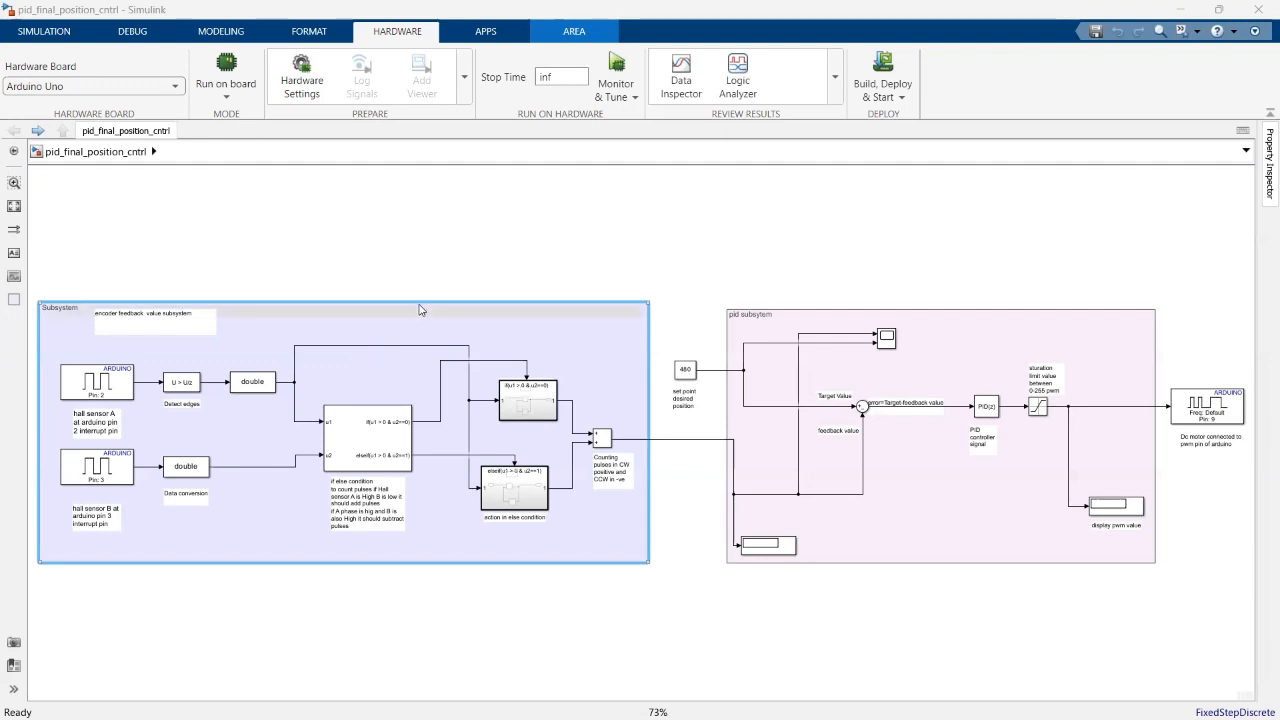
{"action": "mouse_move", "coordinate": [408, 326]}
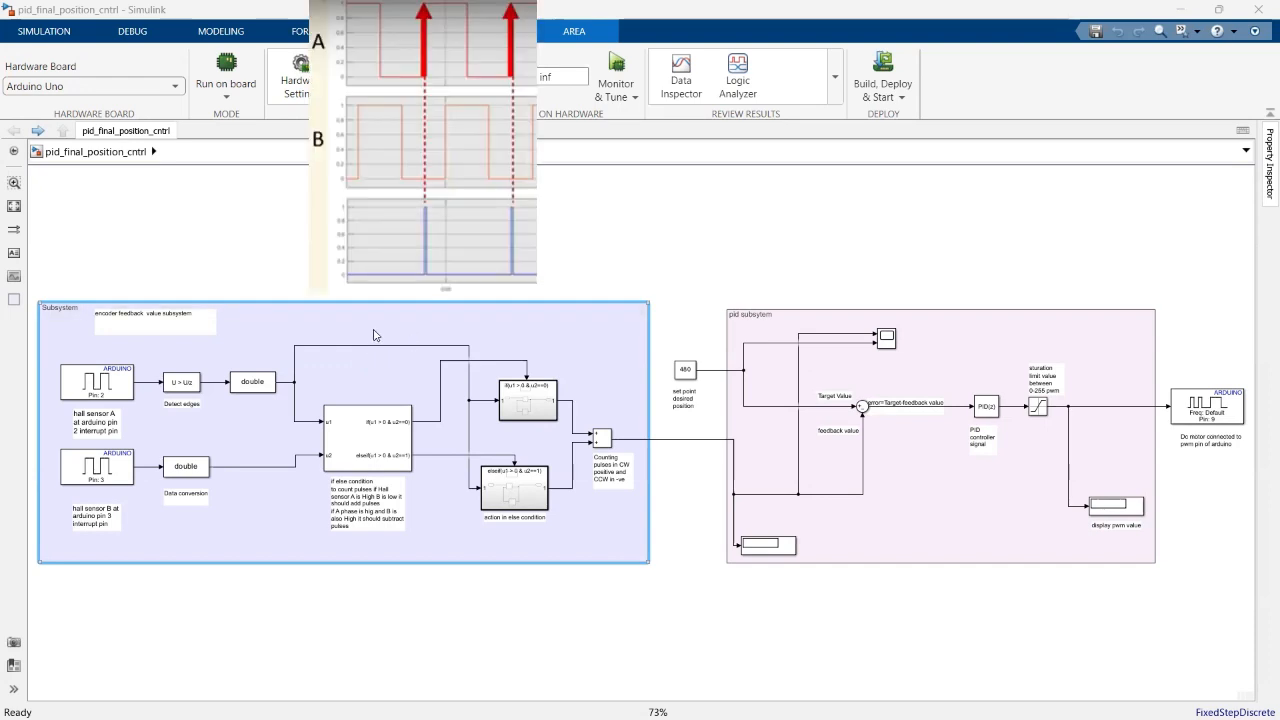
{"action": "mouse_move", "coordinate": [375, 323]}
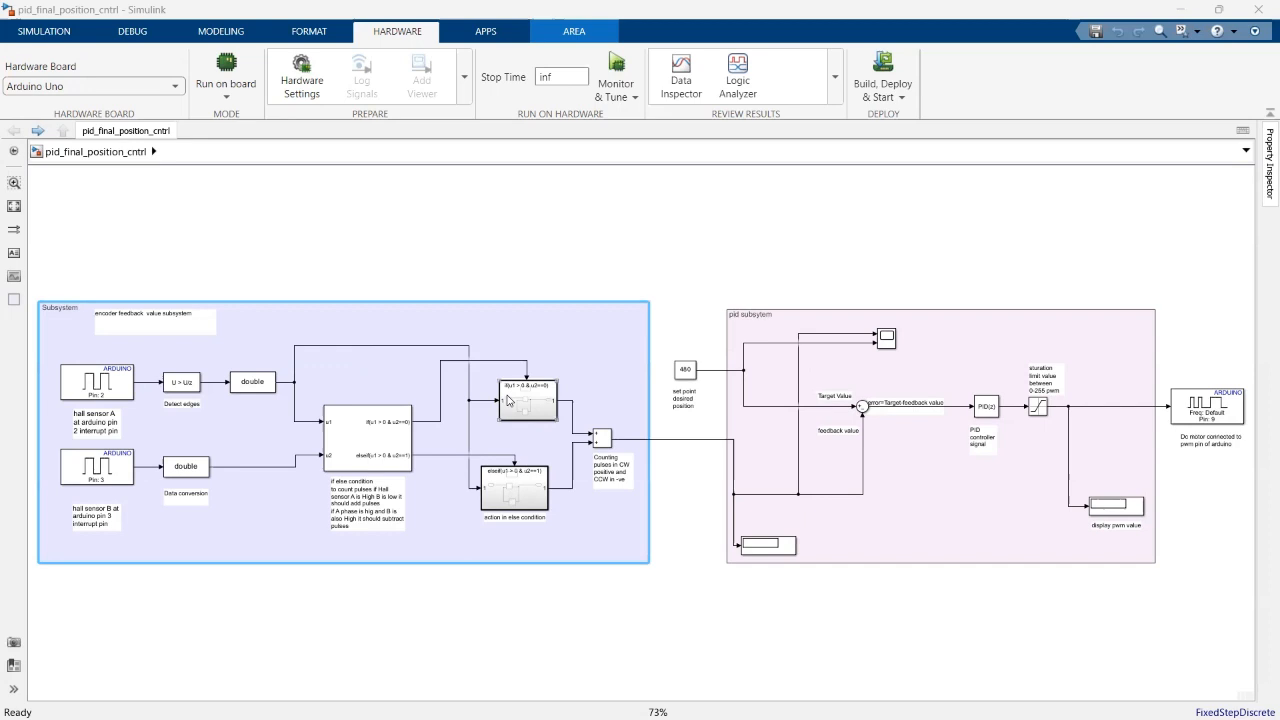
{"action": "double_click", "coordinate": [527, 397]}
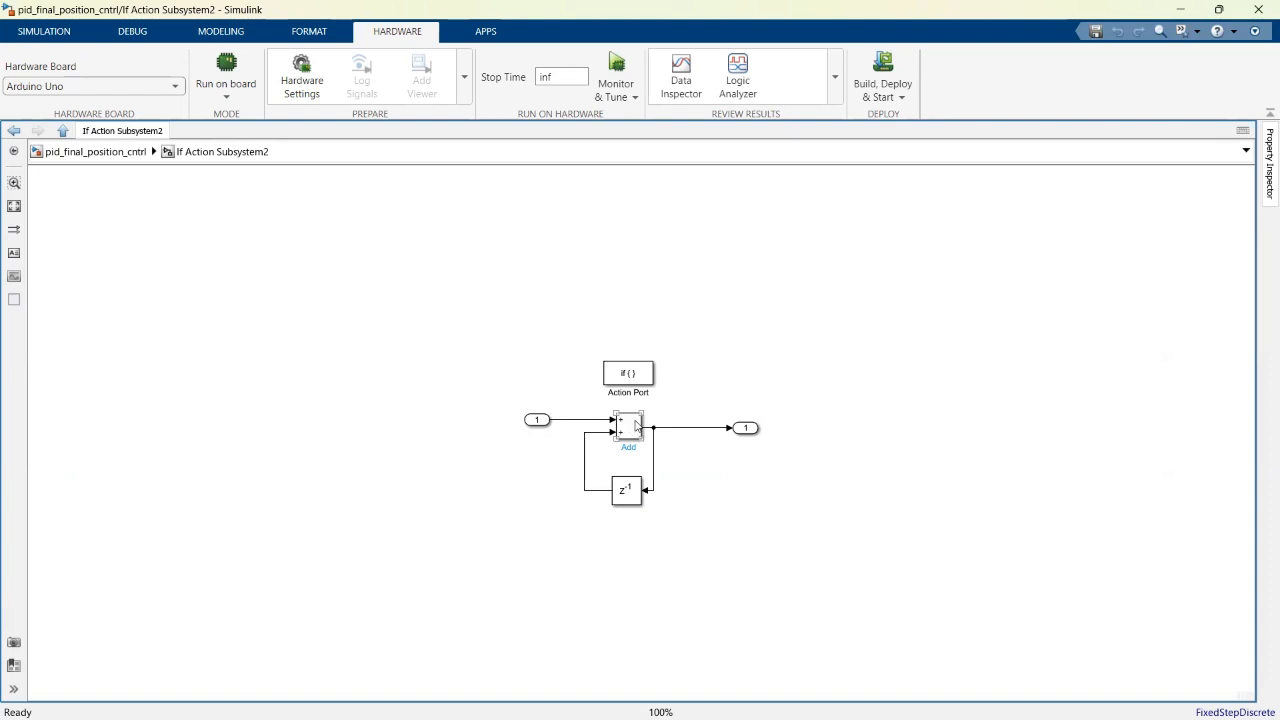
{"action": "left_click", "coordinate": [598, 458]}
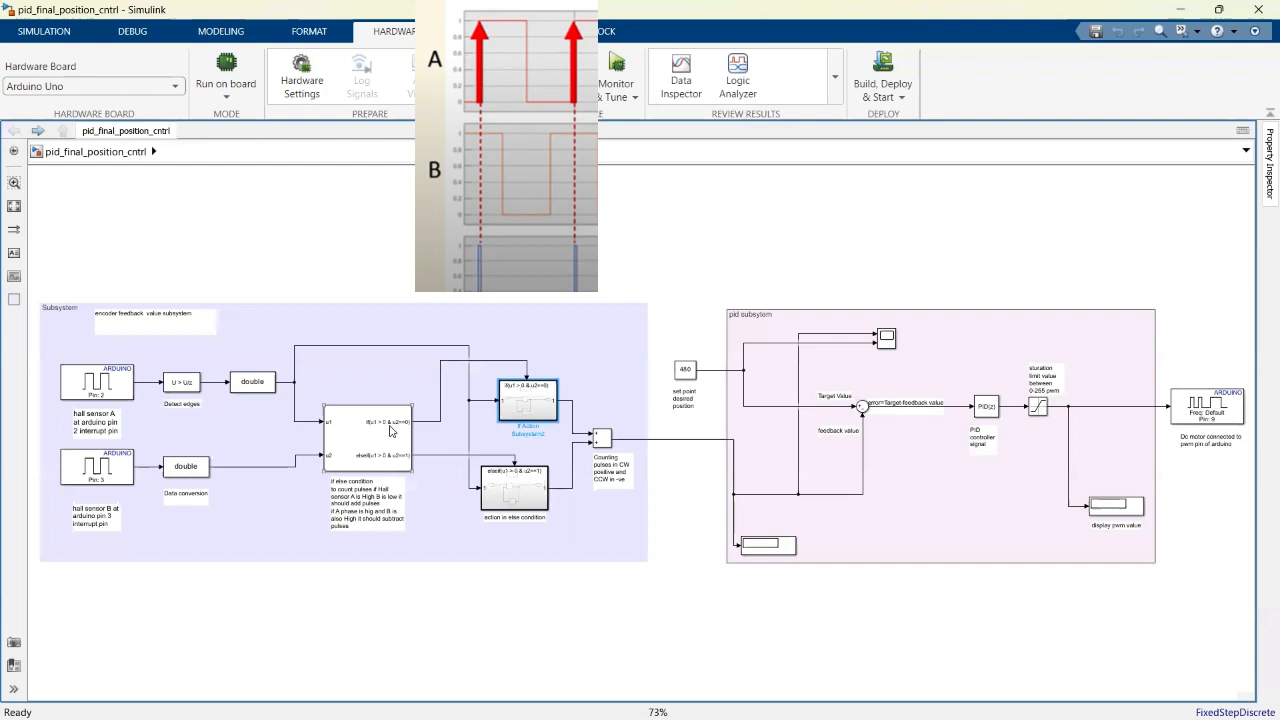
{"action": "mouse_move", "coordinate": [374, 465]}
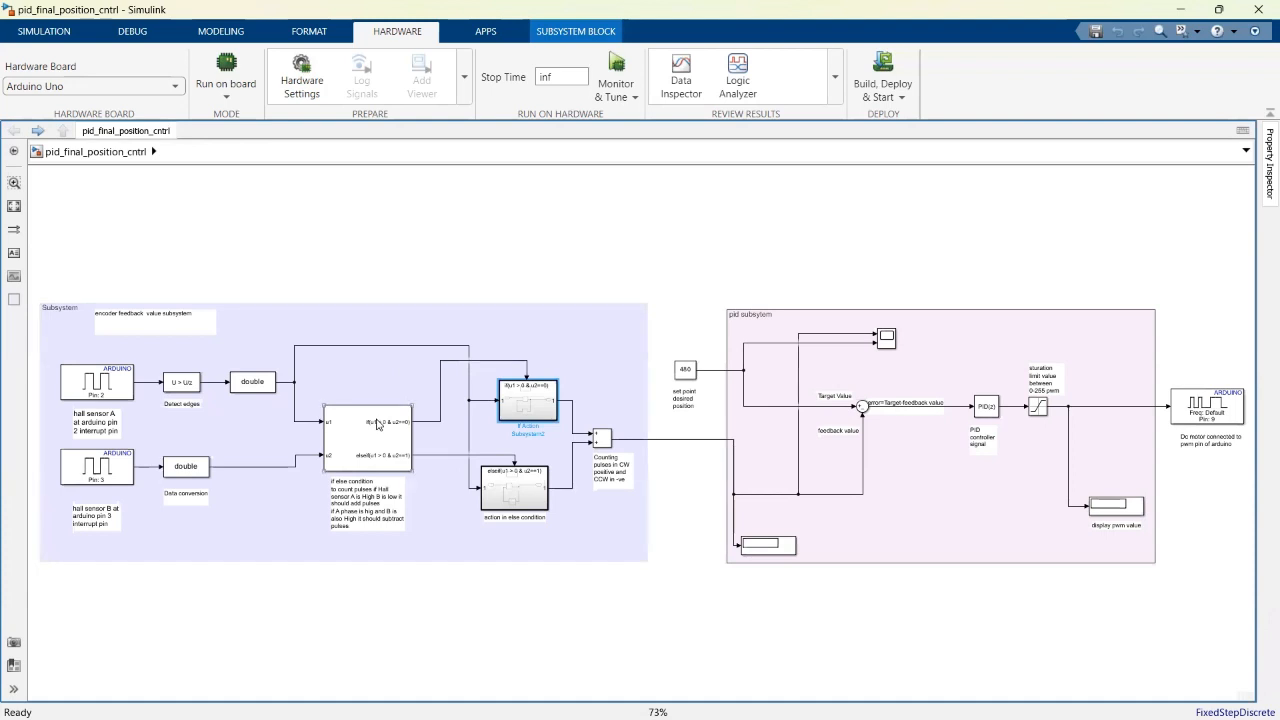
{"action": "mouse_move", "coordinate": [370, 463]}
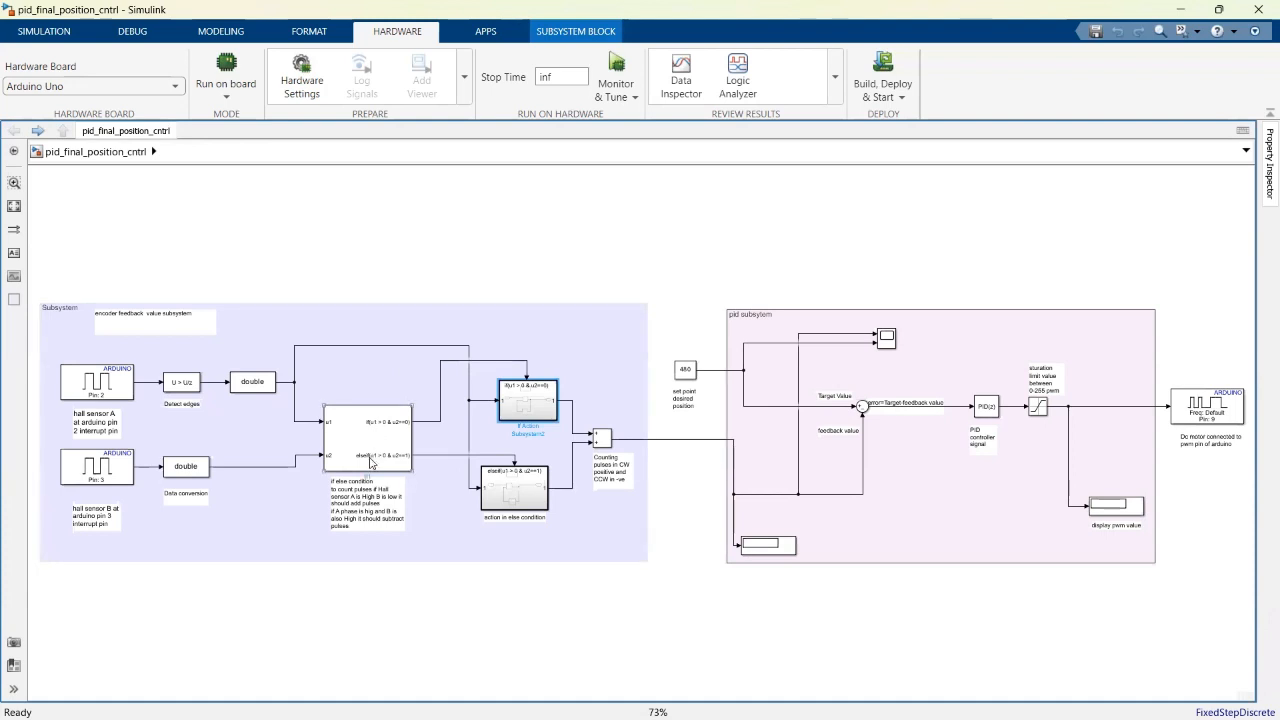
{"action": "mouse_move", "coordinate": [360, 463]}
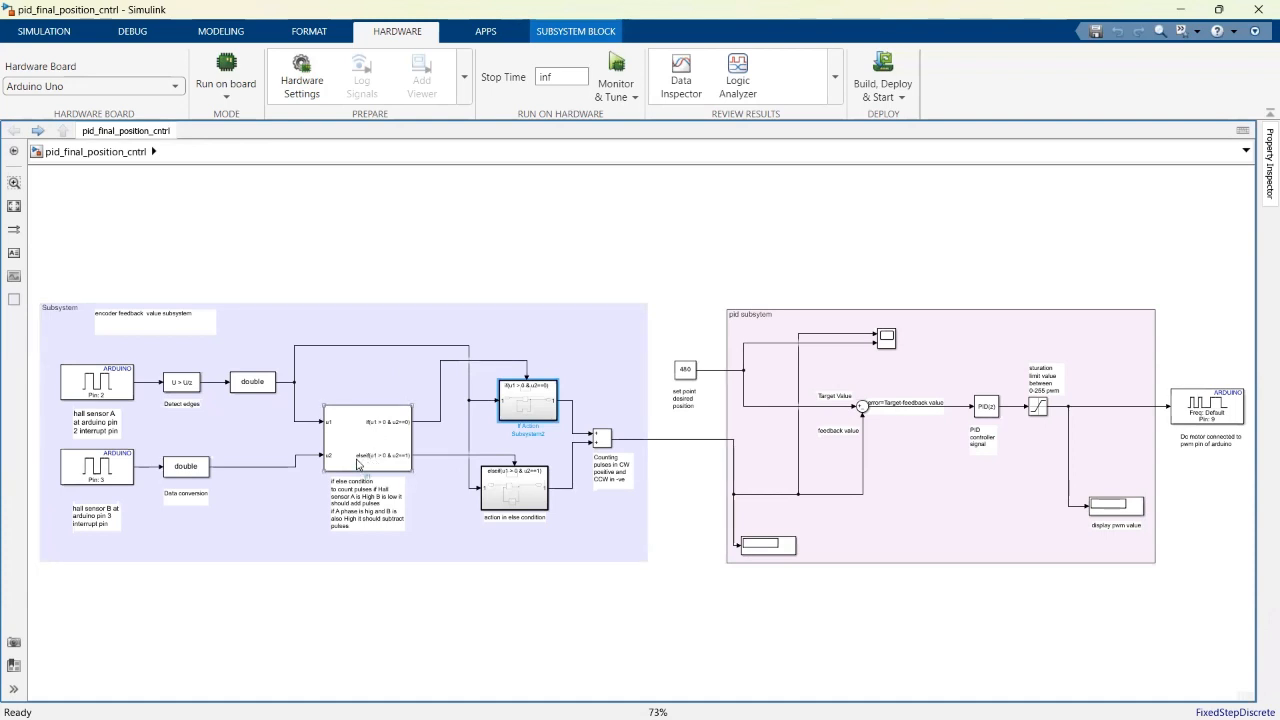
{"action": "mouse_move", "coordinate": [400, 453]}
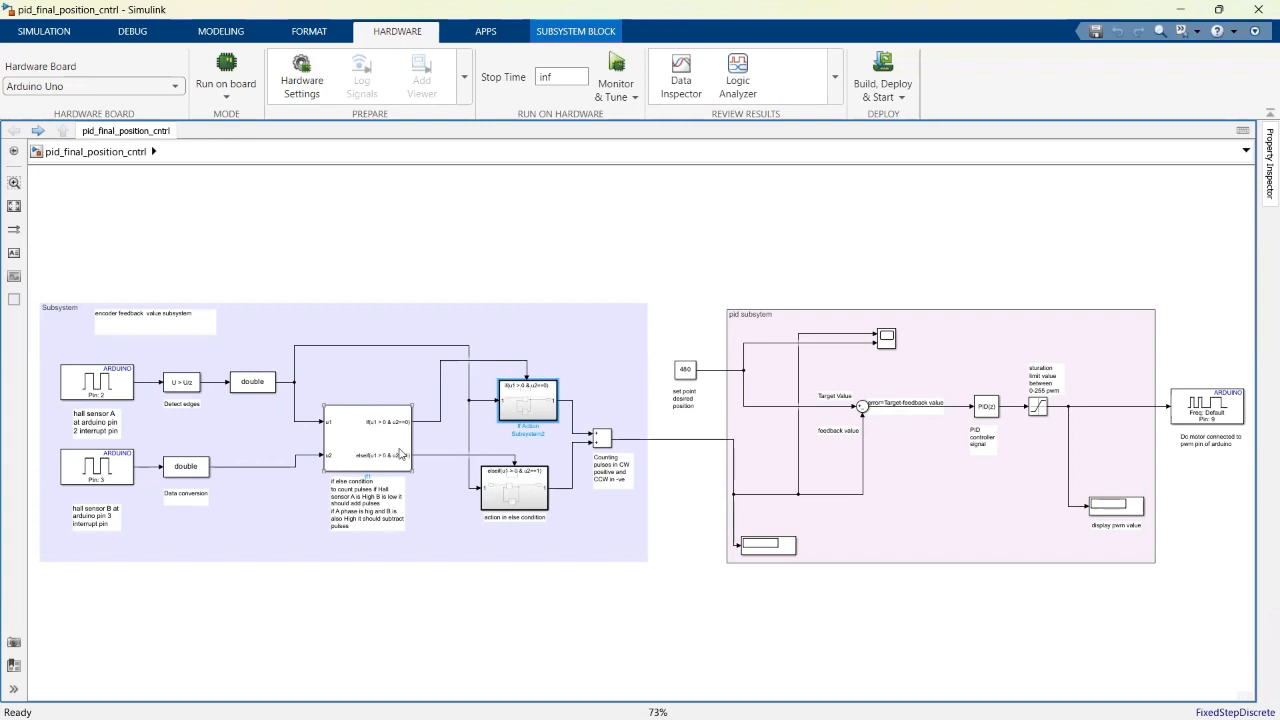
{"action": "mouse_move", "coordinate": [398, 458]}
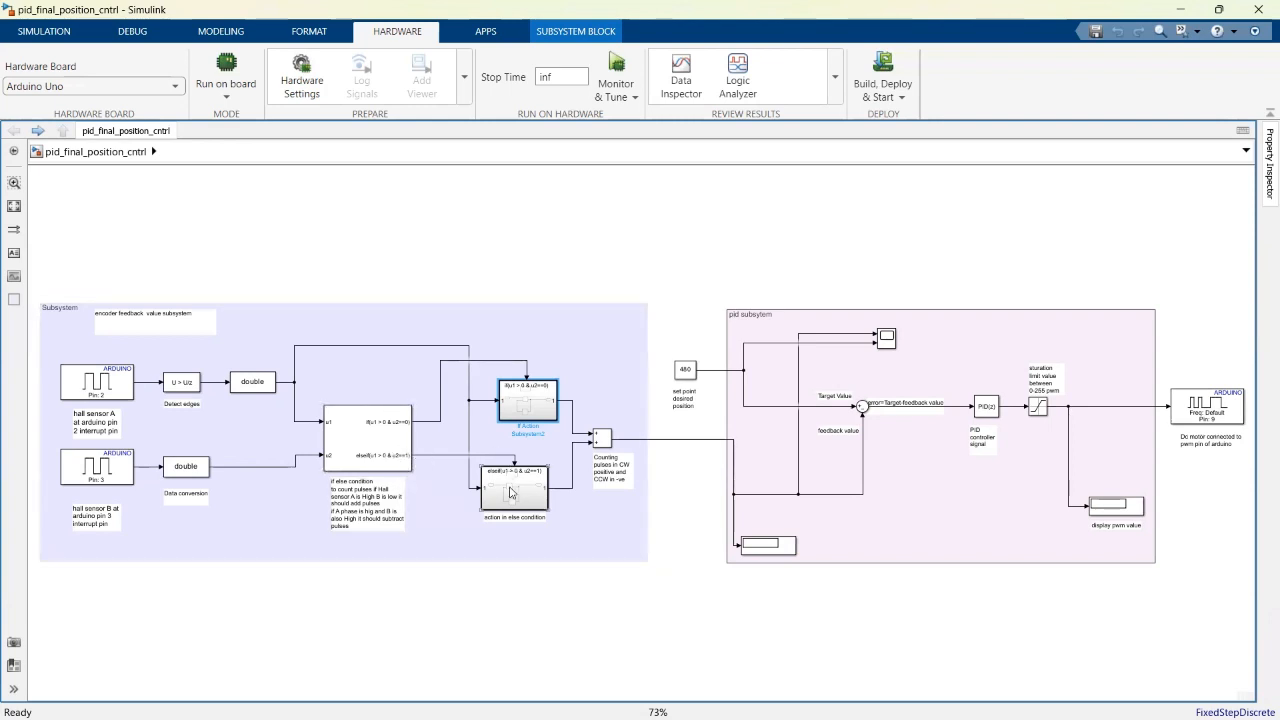
{"action": "double_click", "coordinate": [527, 397]}
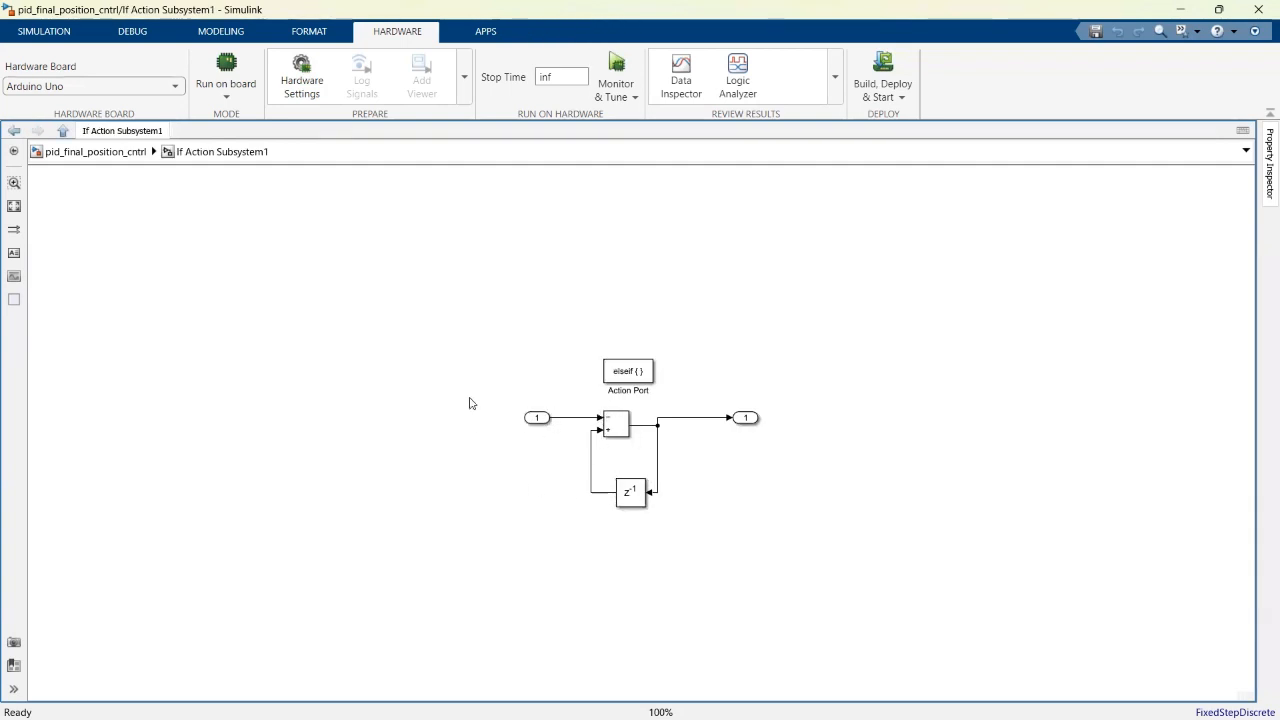
{"action": "left_click", "coordinate": [15, 131]}
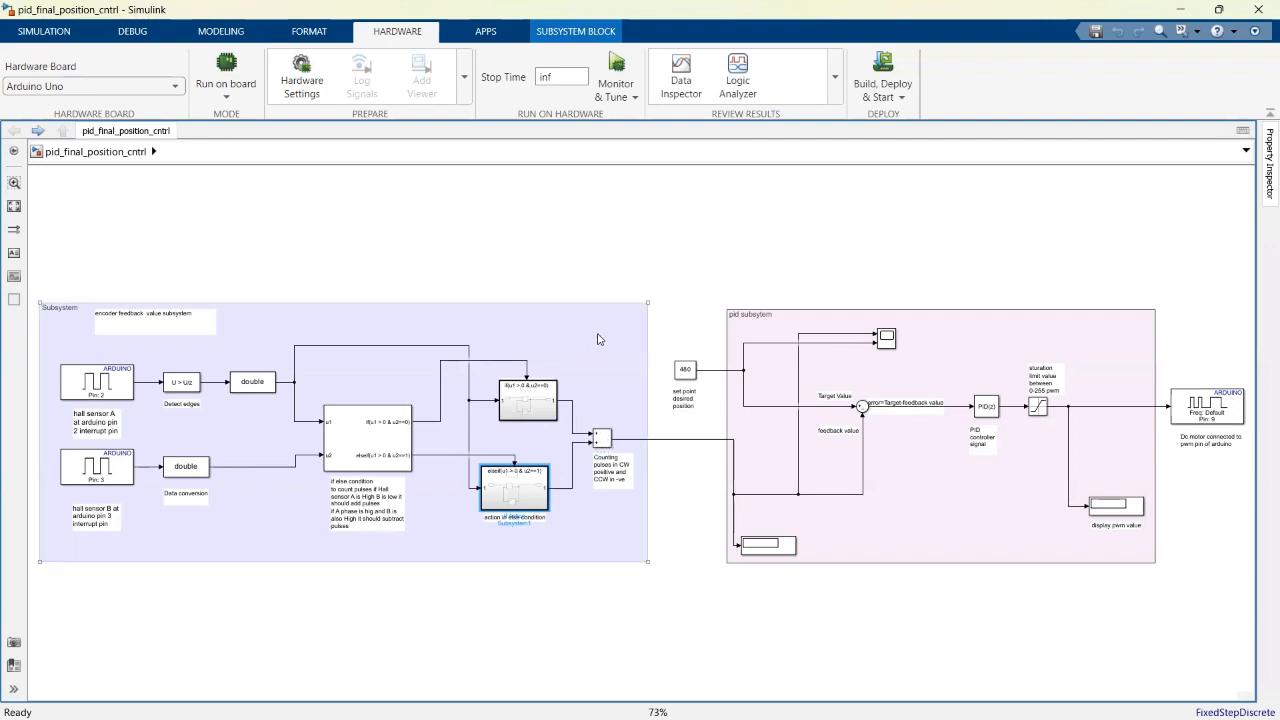
{"action": "mouse_move", "coordinate": [611, 332]}
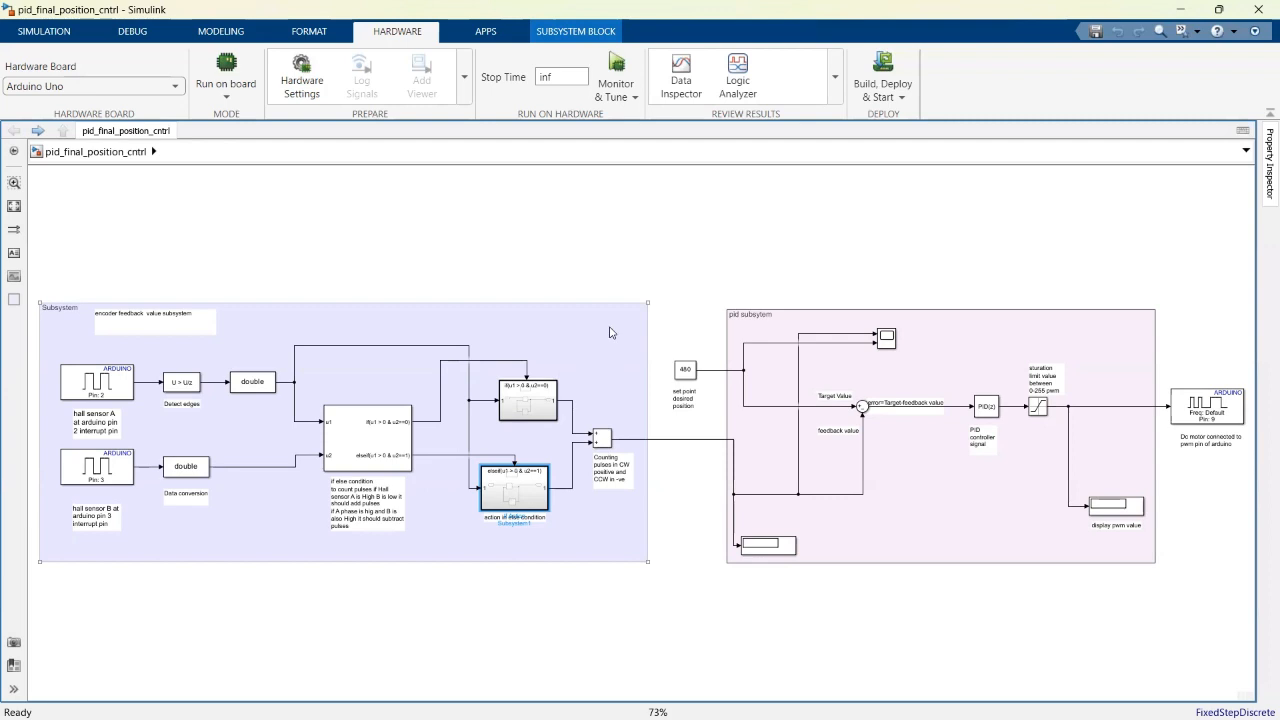
{"action": "mouse_move", "coordinate": [585, 333]}
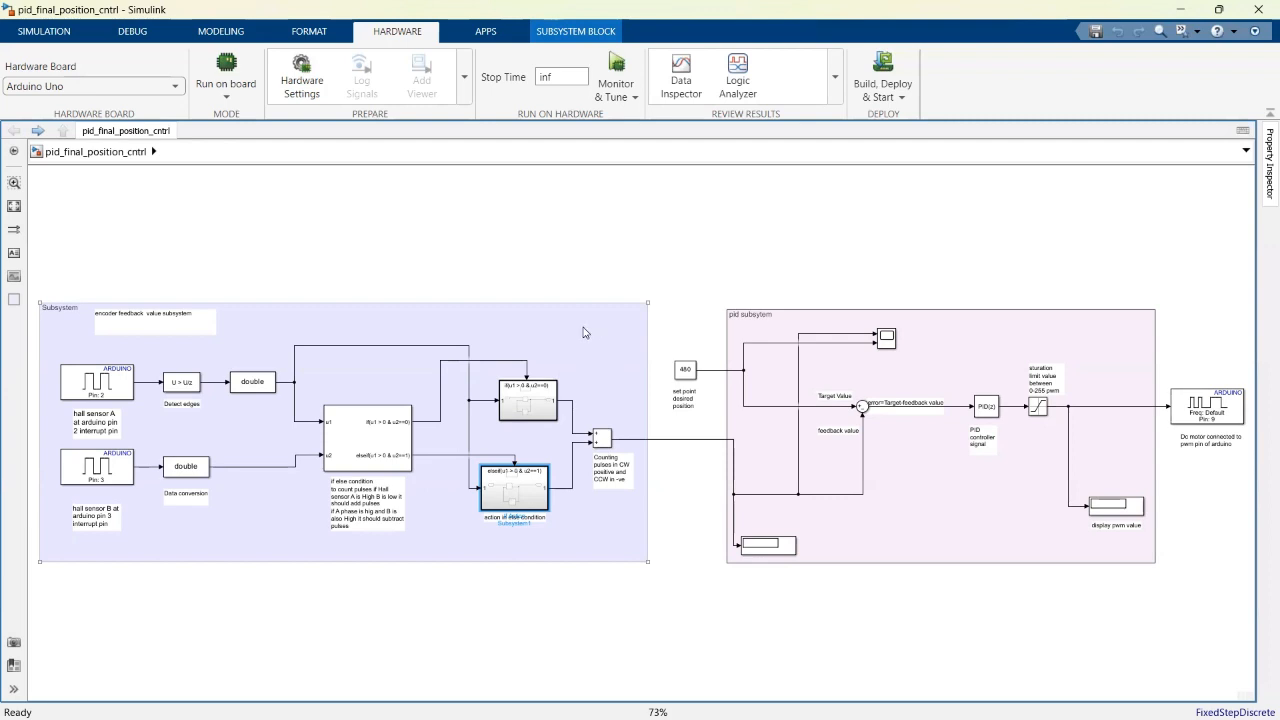
{"action": "mouse_move", "coordinate": [614, 333]}
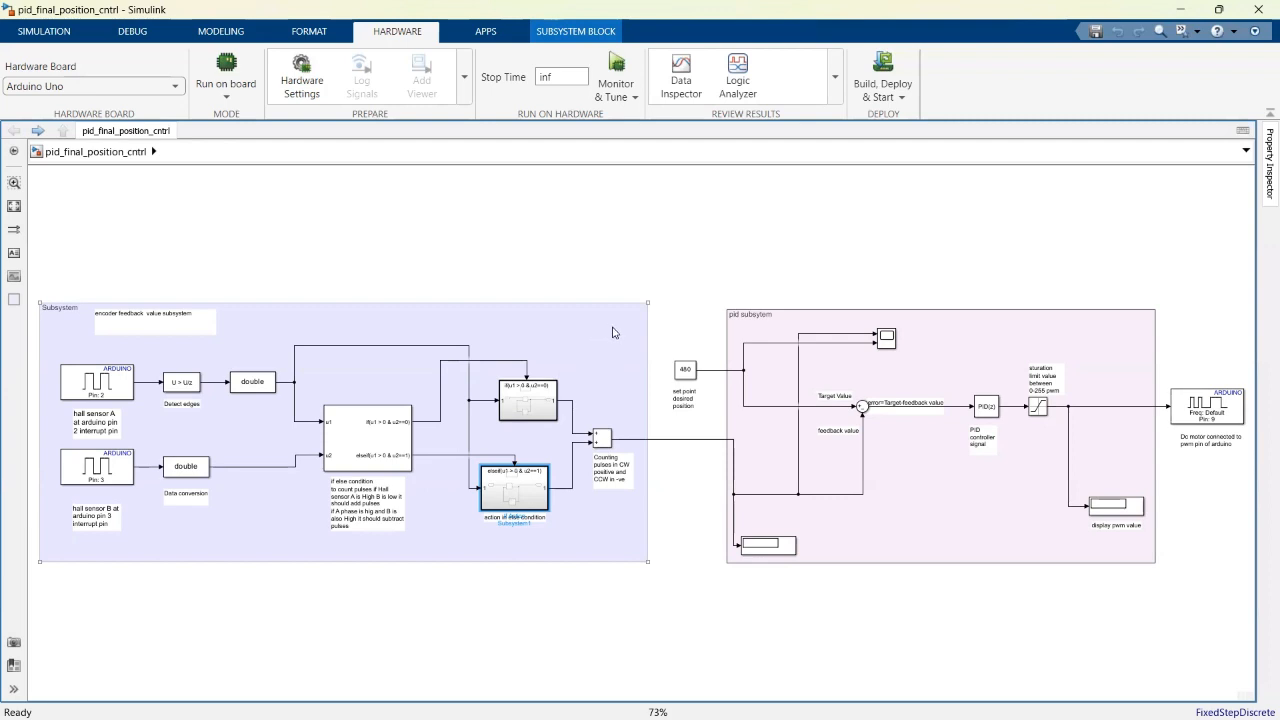
{"action": "mouse_move", "coordinate": [628, 382]}
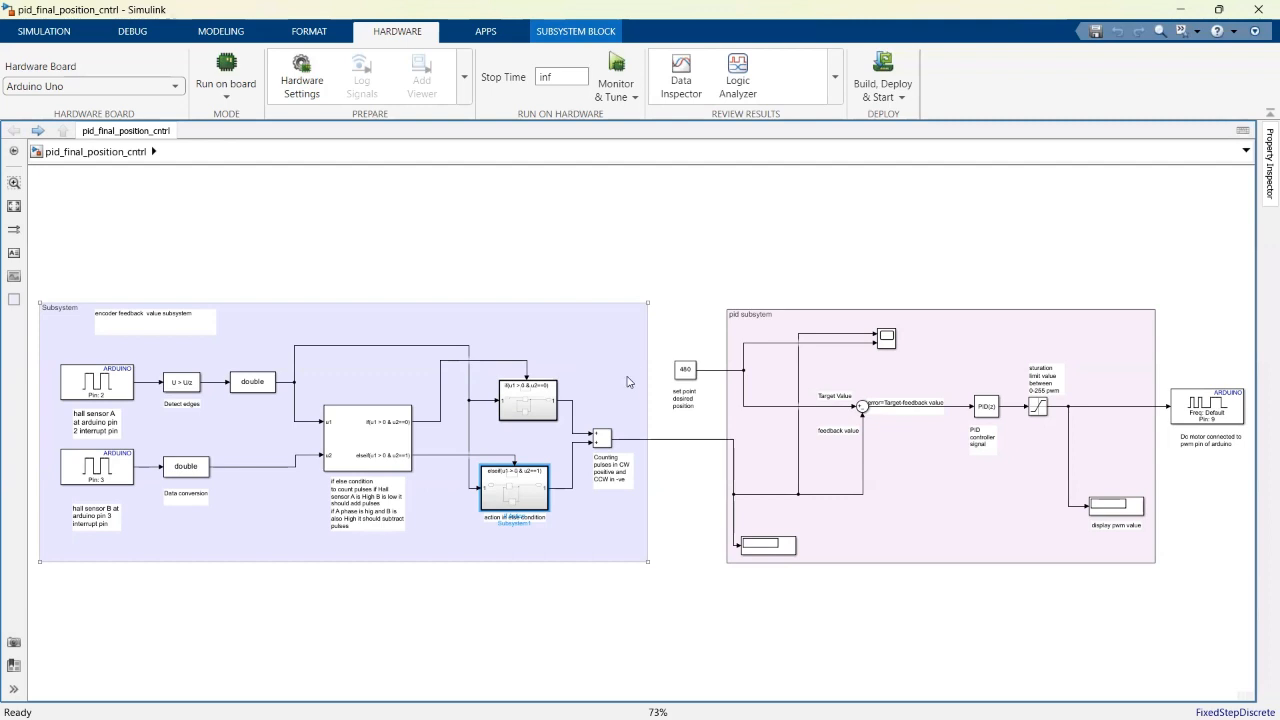
{"action": "mouse_move", "coordinate": [598, 423]}
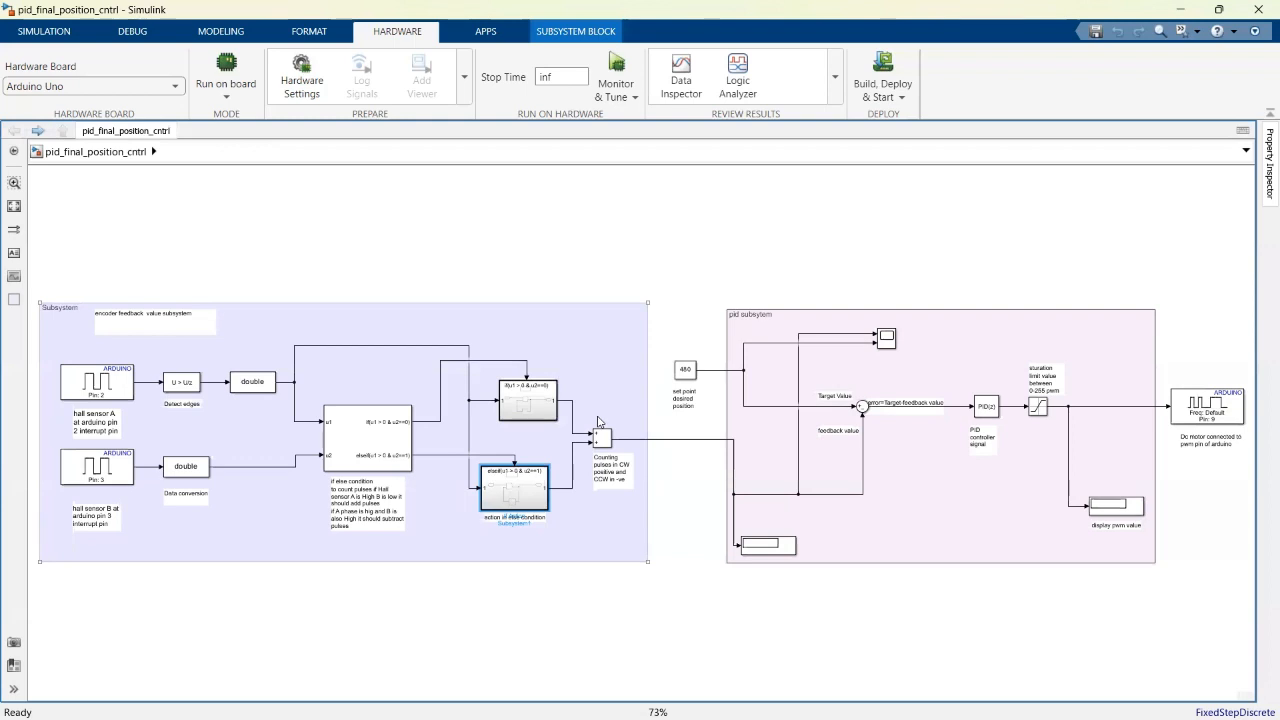
{"action": "mouse_move", "coordinate": [608, 410]}
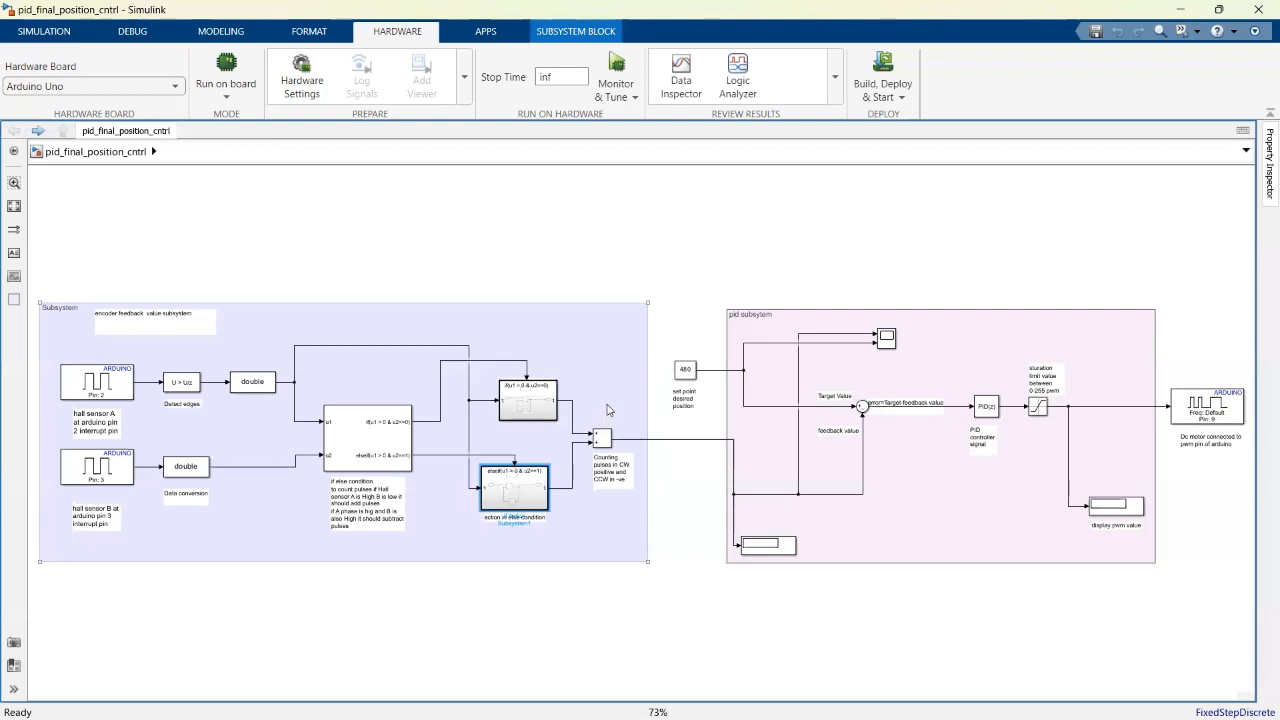
{"action": "mouse_move", "coordinate": [613, 383]}
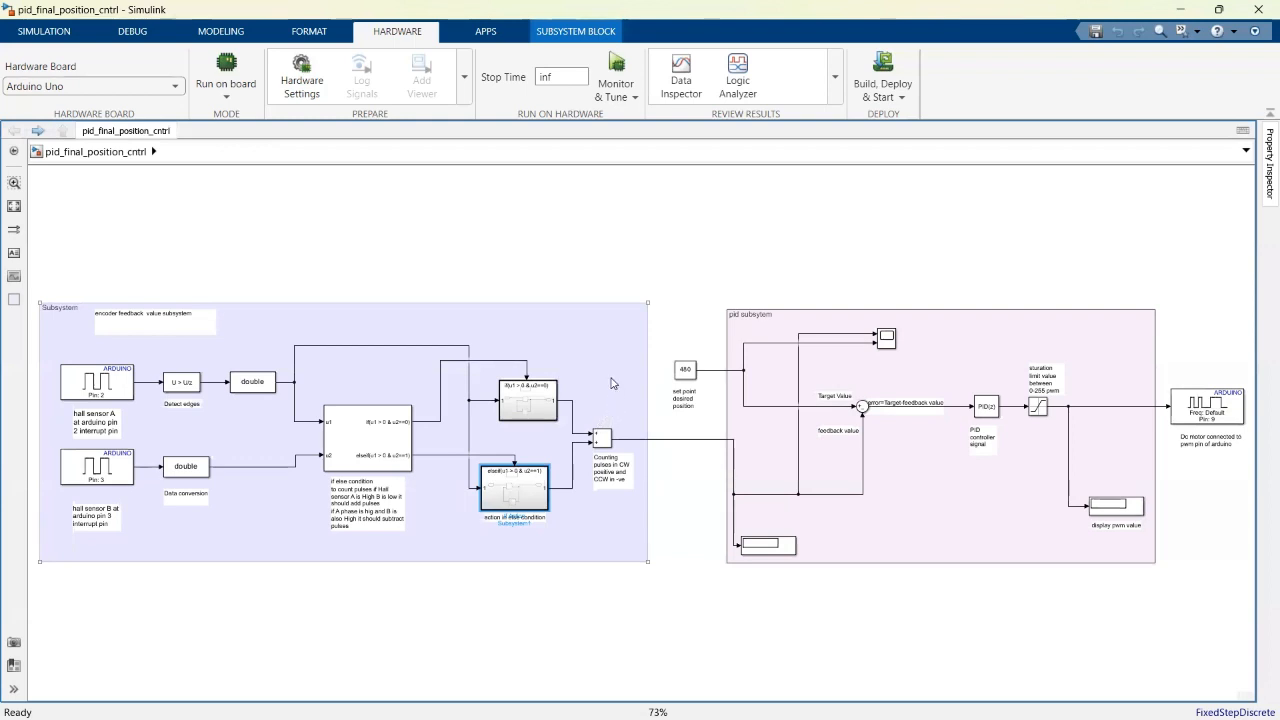
{"action": "mouse_move", "coordinate": [590, 361]}
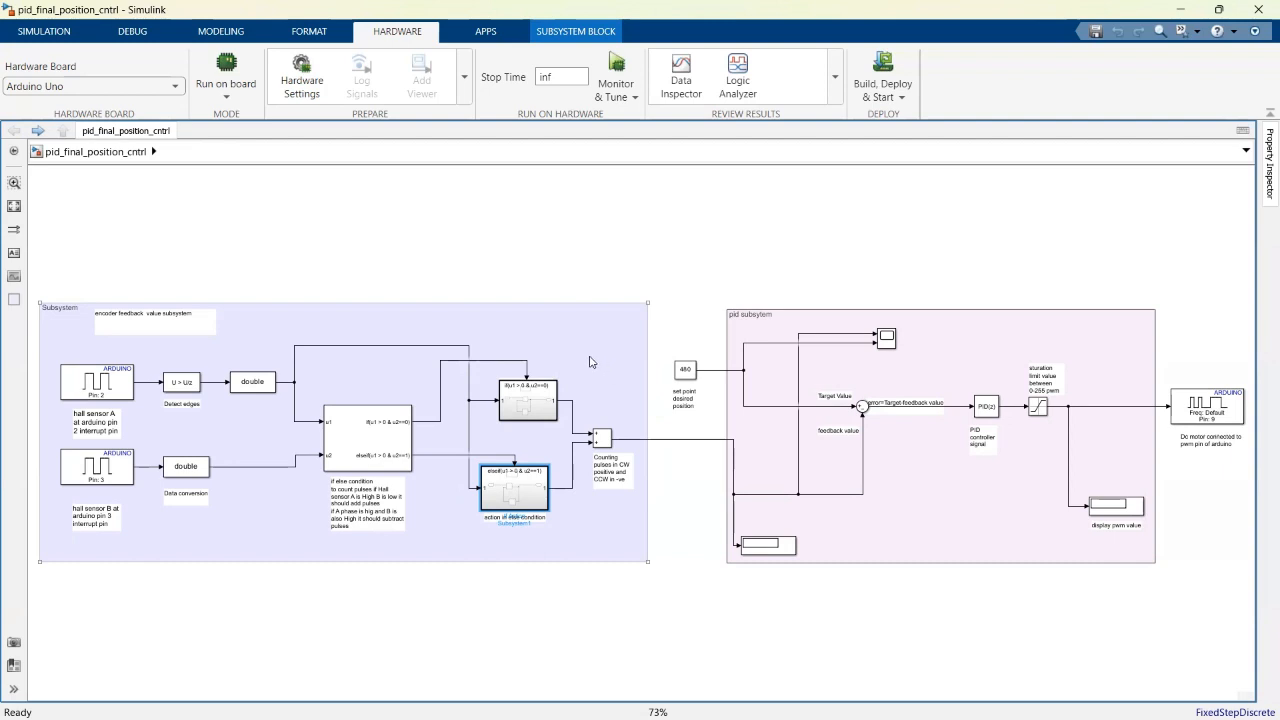
{"action": "mouse_move", "coordinate": [520, 418]}
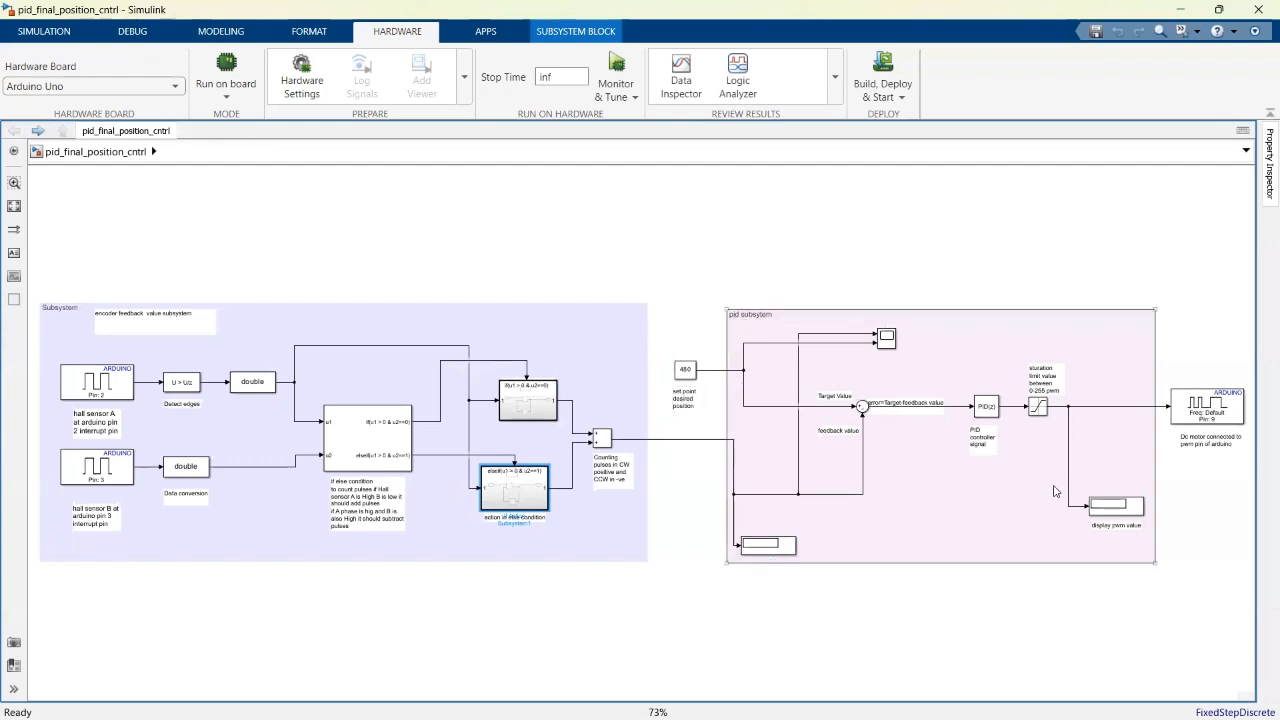
{"action": "left_click", "coordinate": [685, 369]}
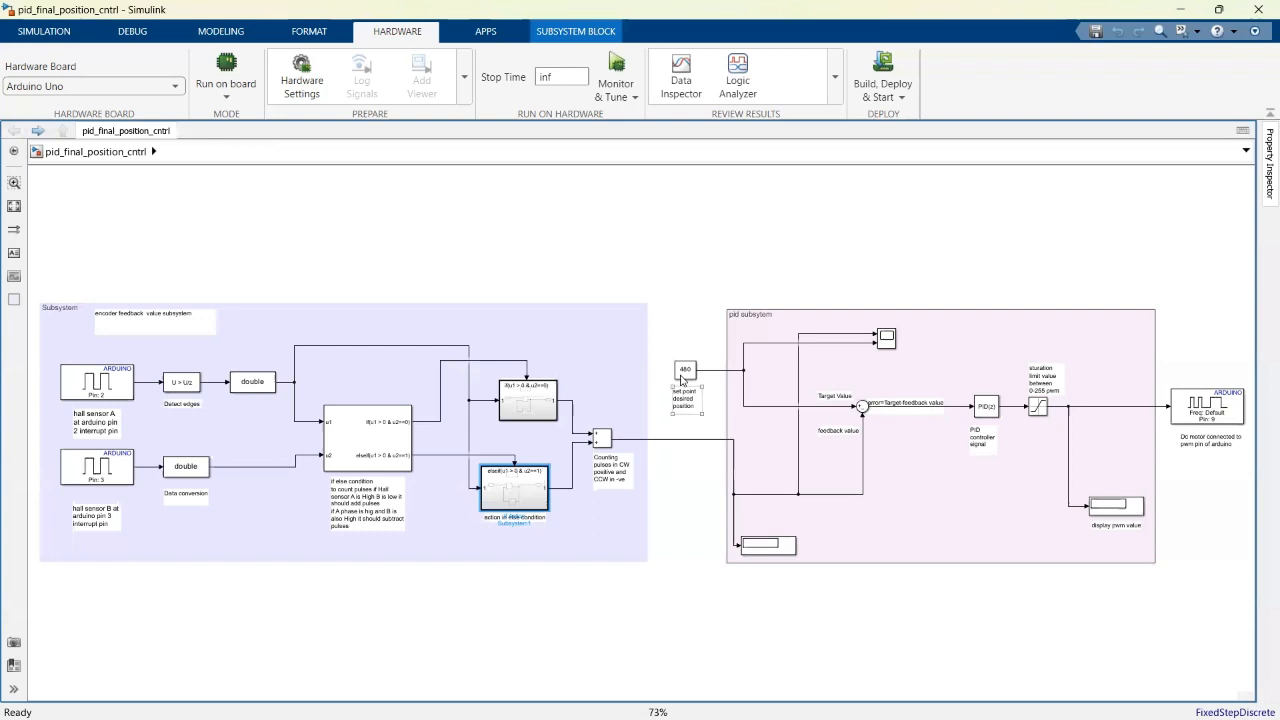
{"action": "left_click", "coordinate": [685, 385]}
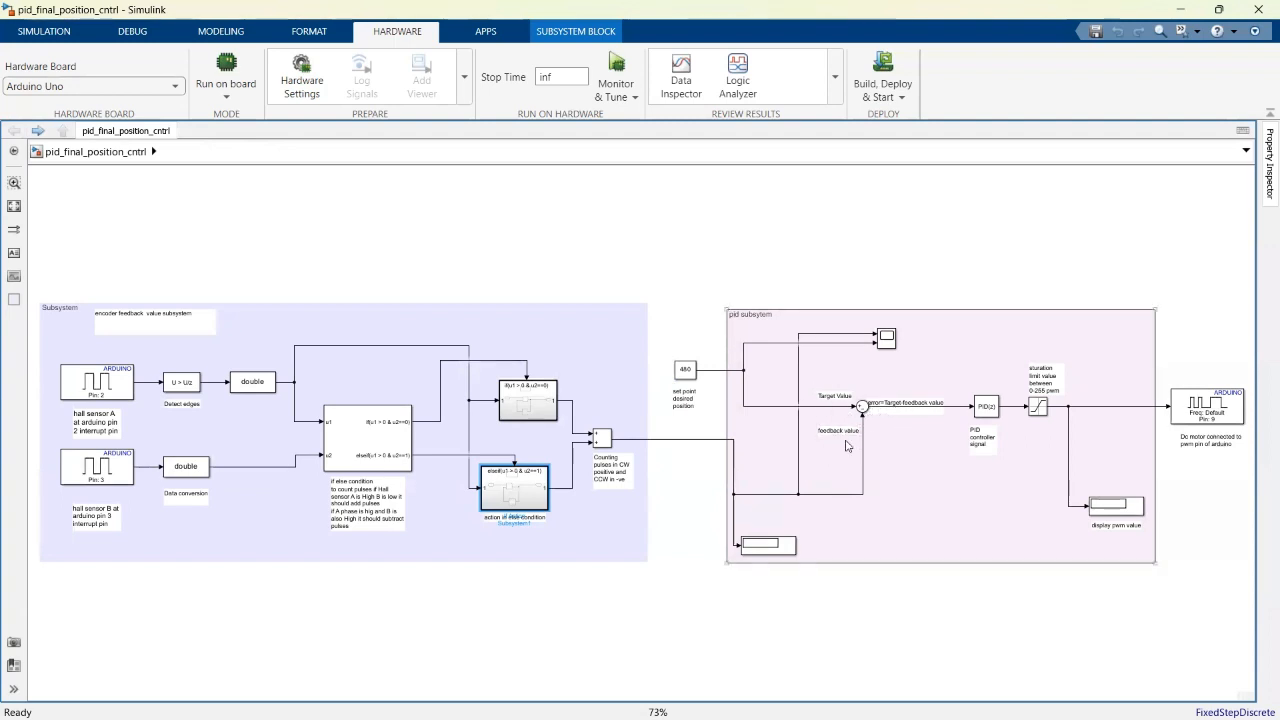
{"action": "left_click", "coordinate": [905, 405]}
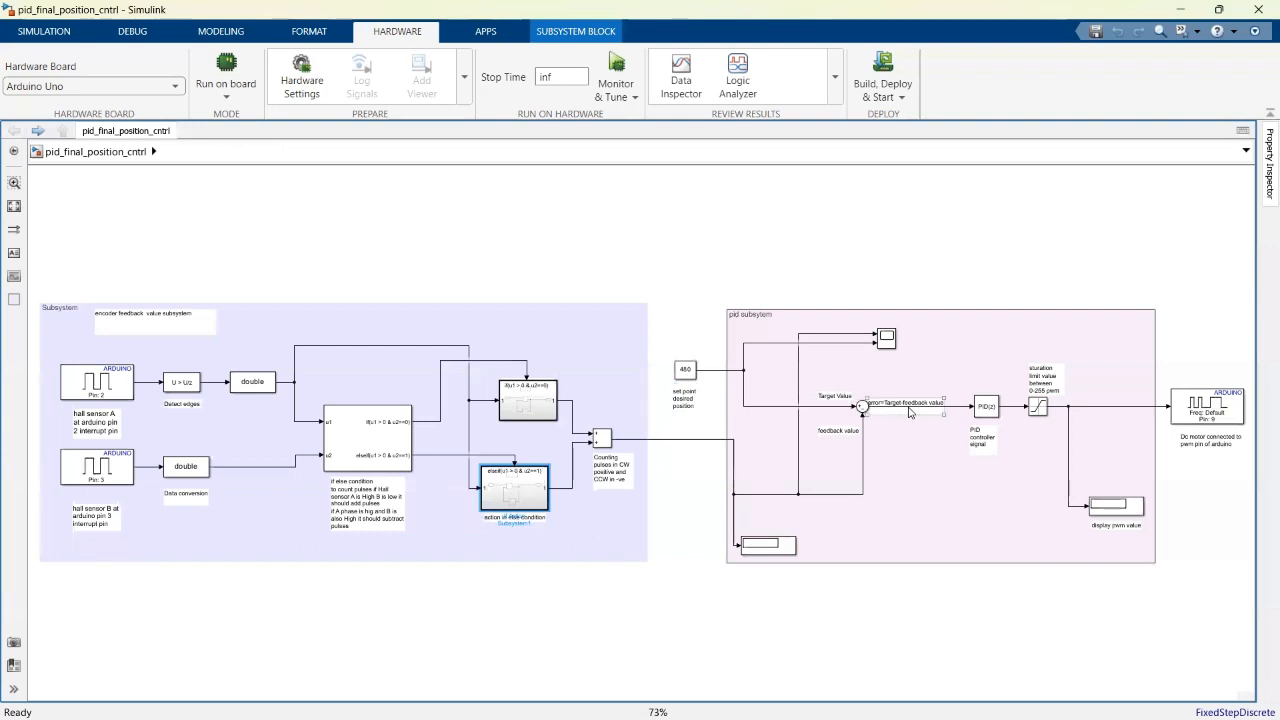
{"action": "left_click", "coordinate": [905, 403]}
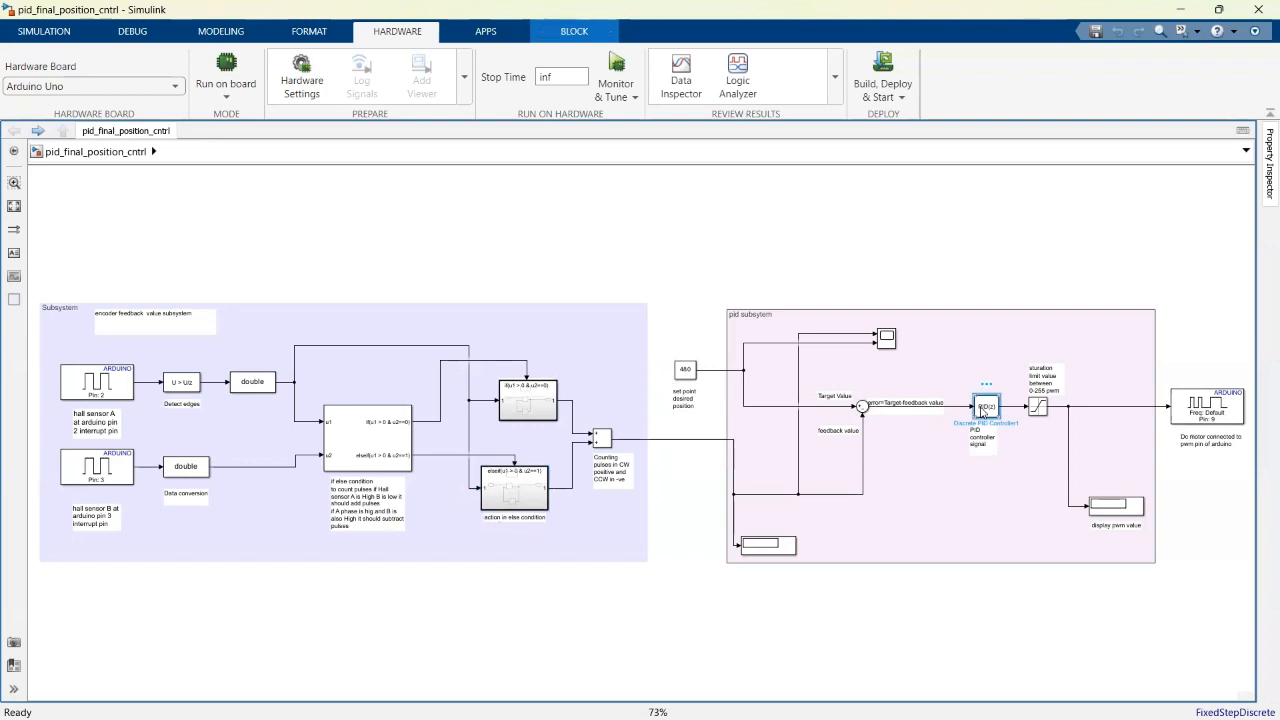
{"action": "mouse_move", "coordinate": [718, 438]}
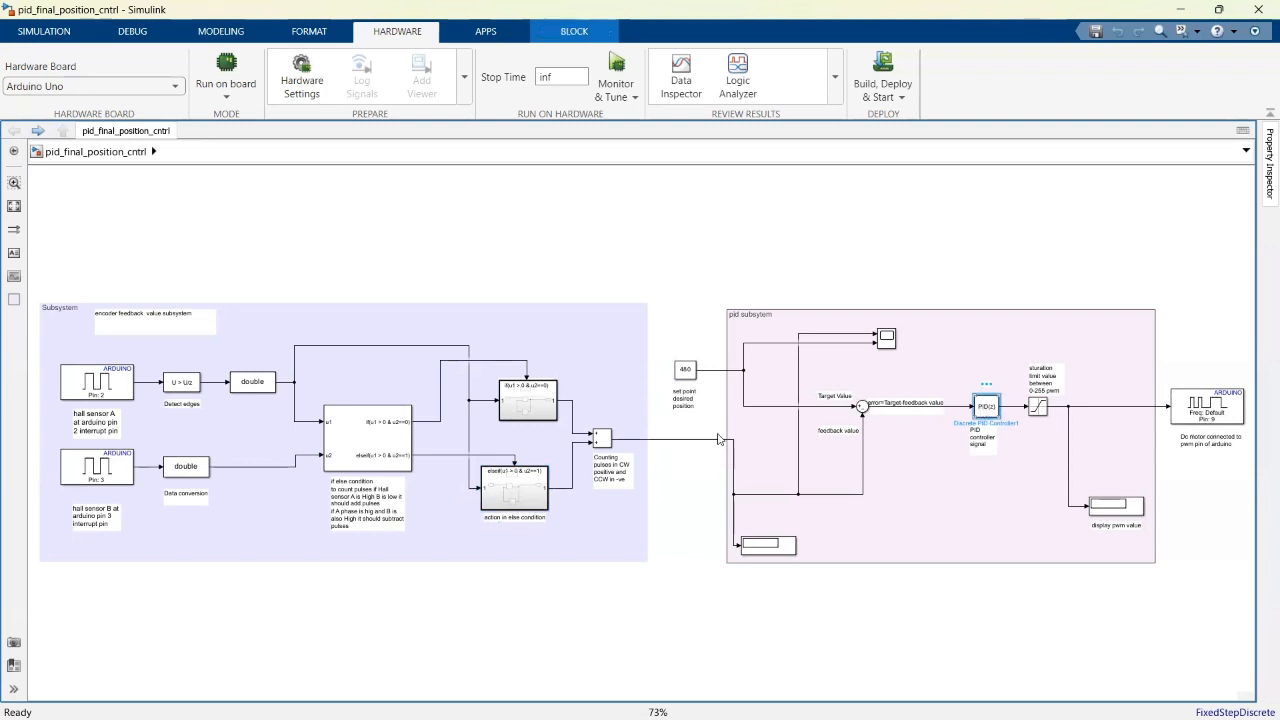
{"action": "mouse_move", "coordinate": [659, 467]}
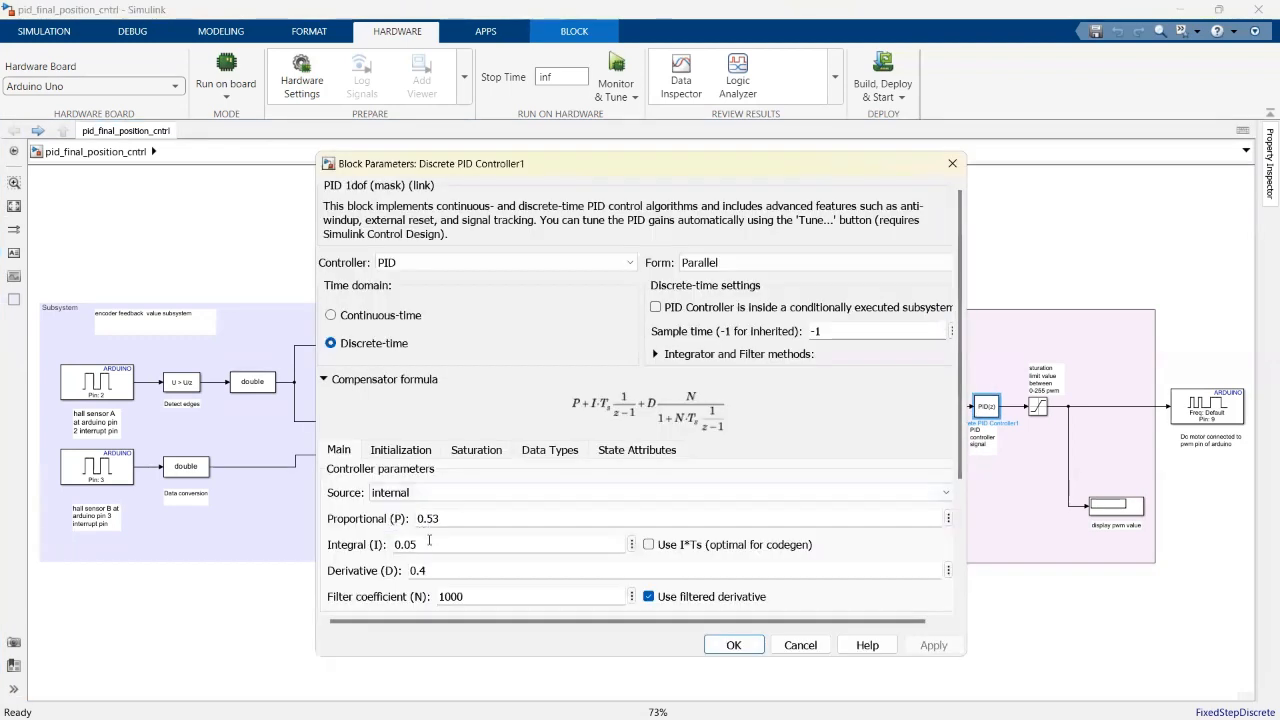
{"action": "mouse_move", "coordinate": [635, 612]}
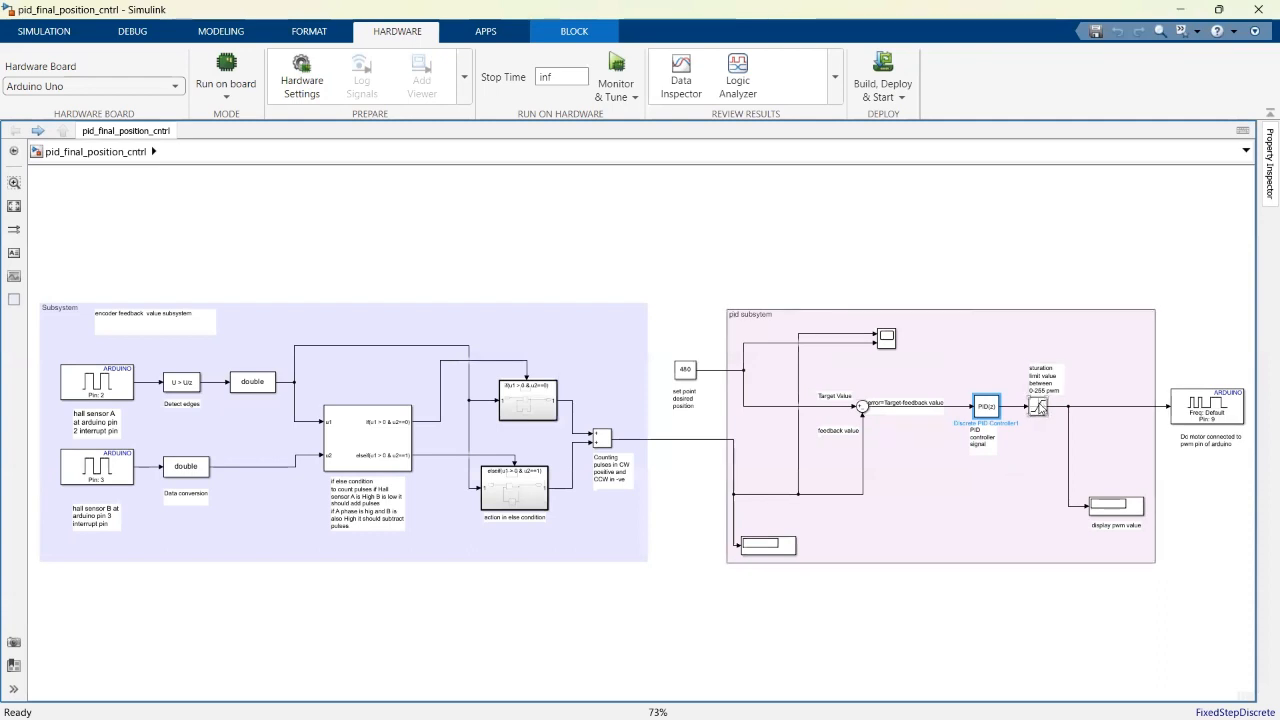
{"action": "double_click", "coordinate": [1038, 406]}
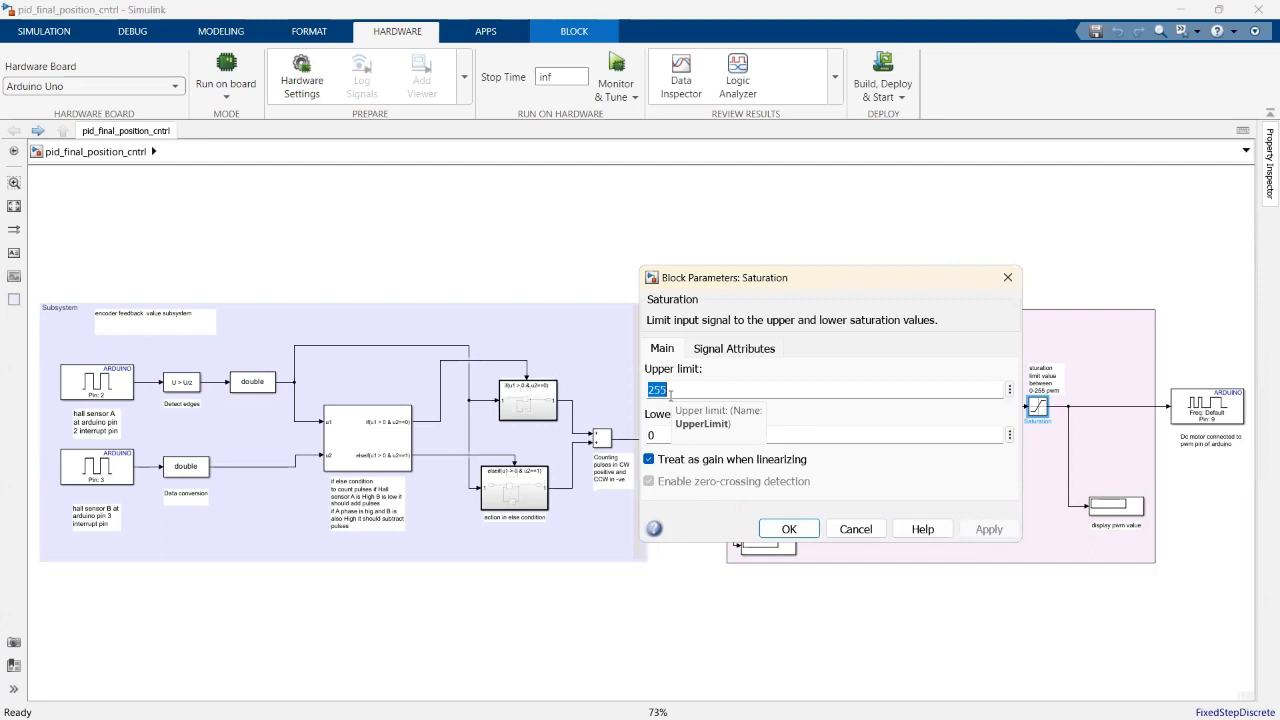
{"action": "mouse_move", "coordinate": [753, 326]}
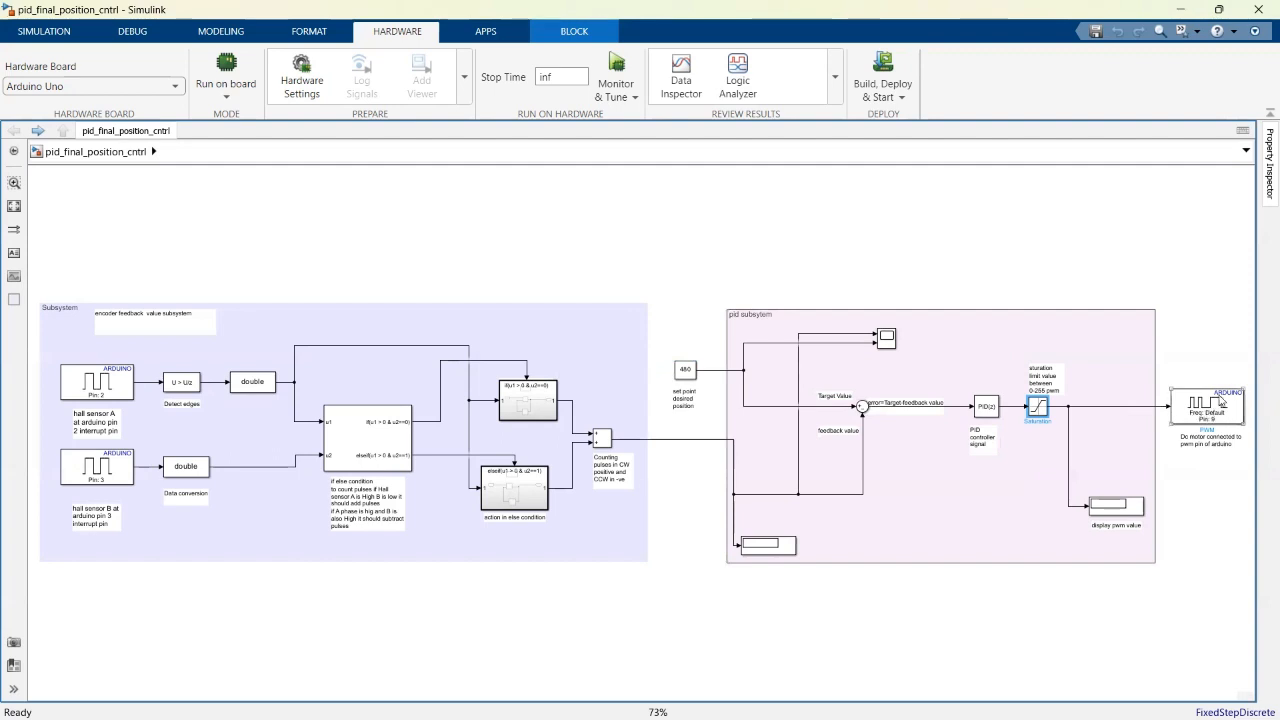
{"action": "mouse_move", "coordinate": [1188, 420]}
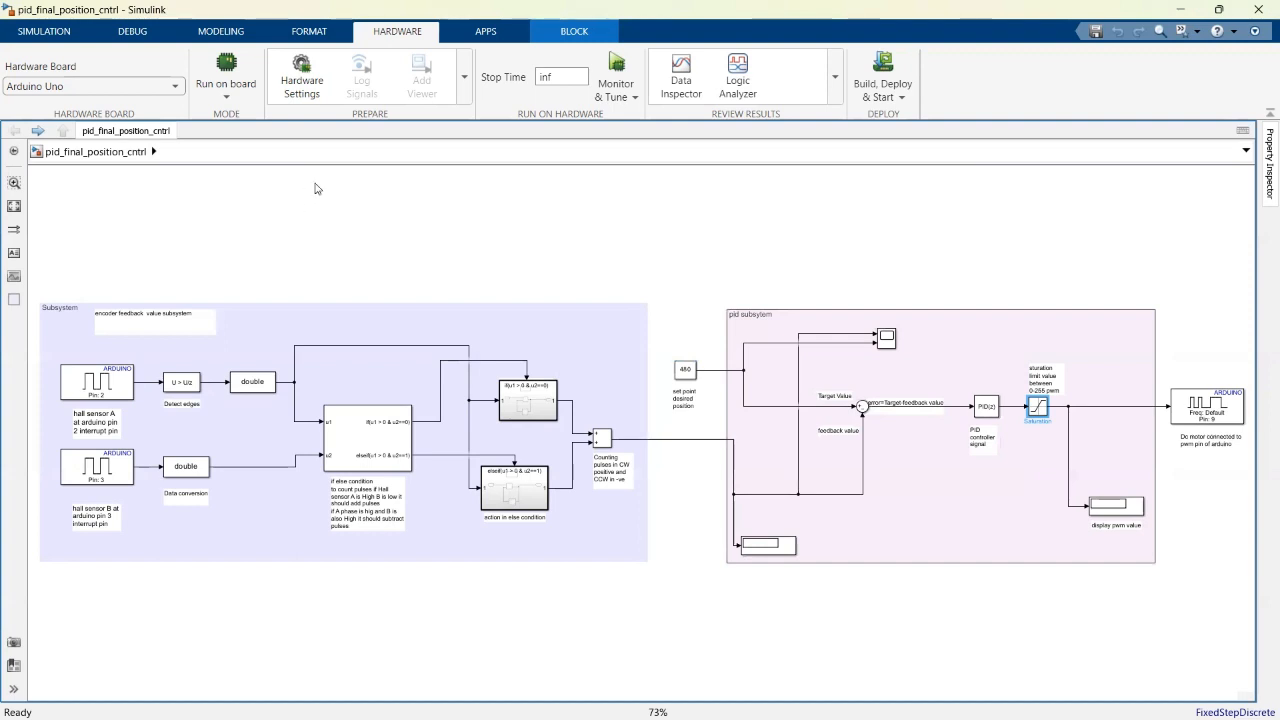
{"action": "mouse_move", "coordinate": [461, 80]}
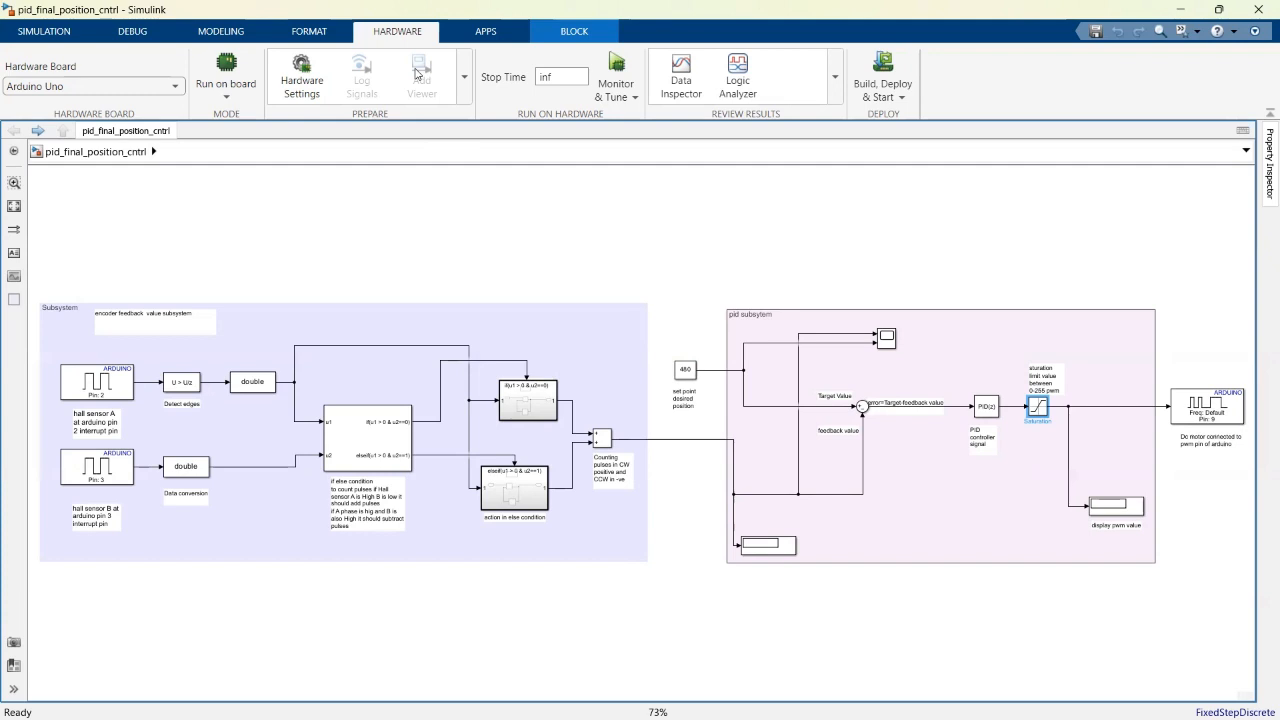
{"action": "mouse_move", "coordinate": [1015, 84]}
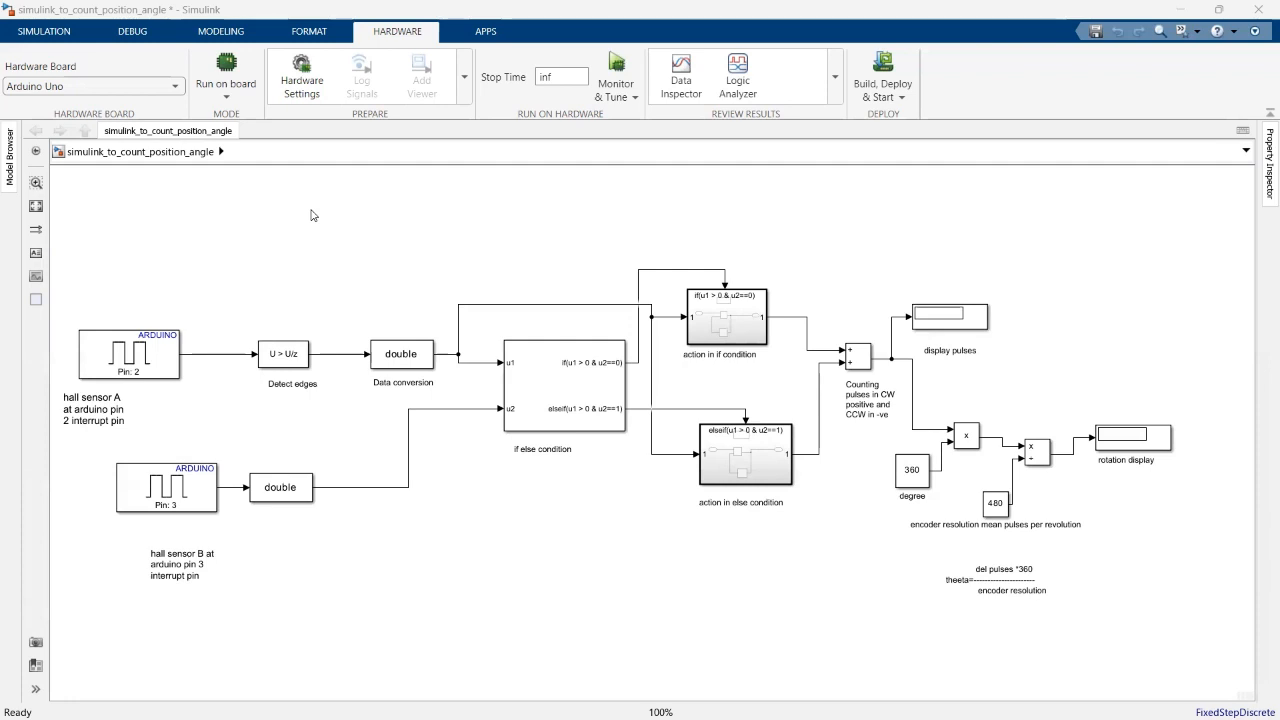
{"action": "mouse_move", "coordinate": [769, 266]}
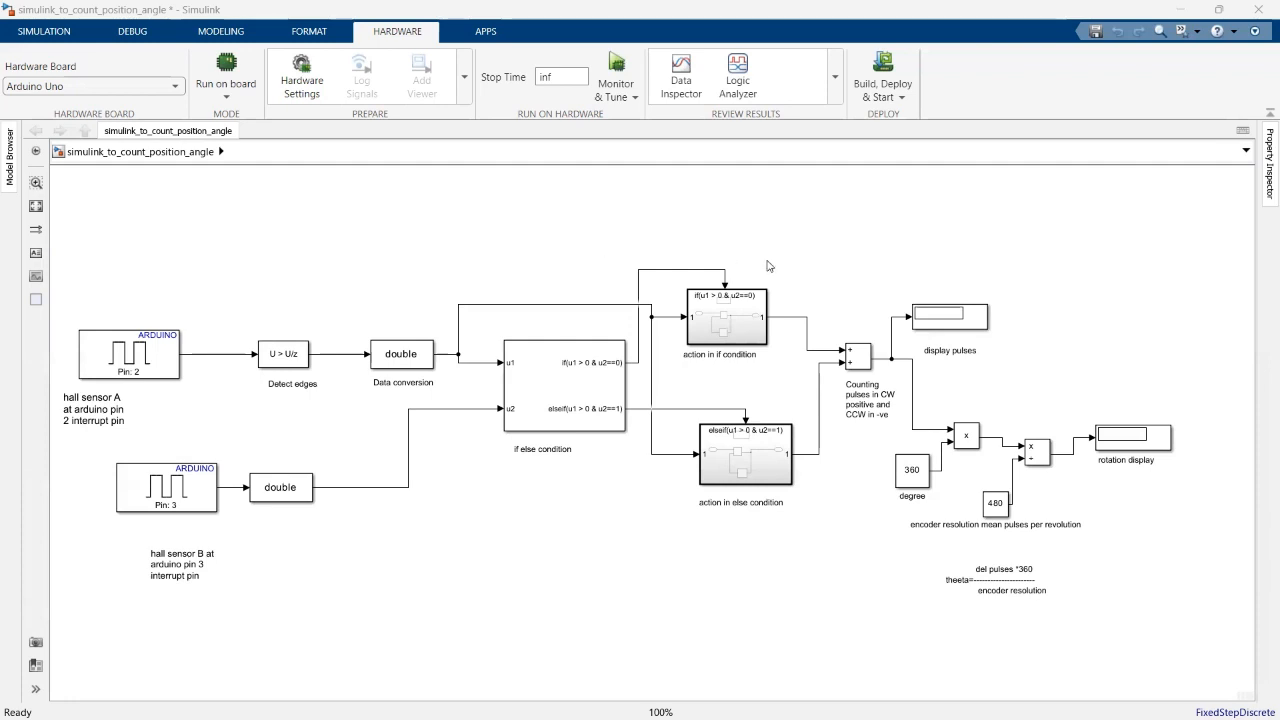
{"action": "mouse_move", "coordinate": [930, 387]}
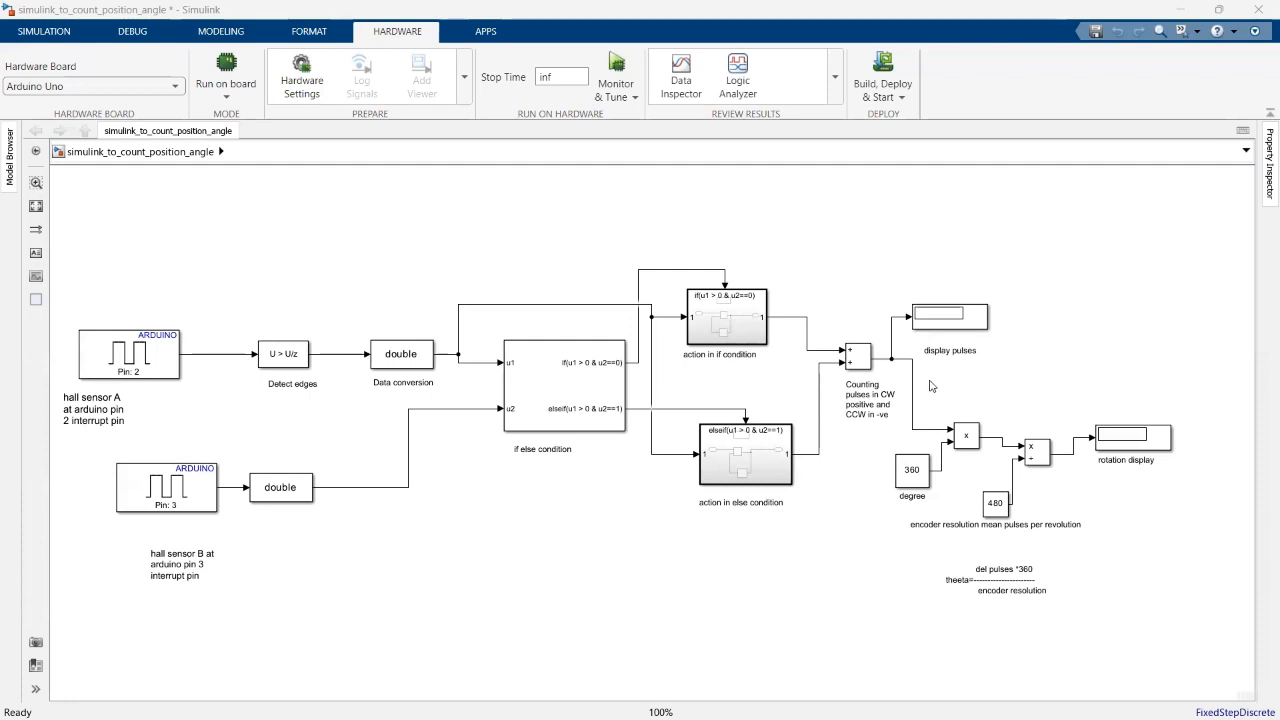
{"action": "mouse_move", "coordinate": [934, 566]}
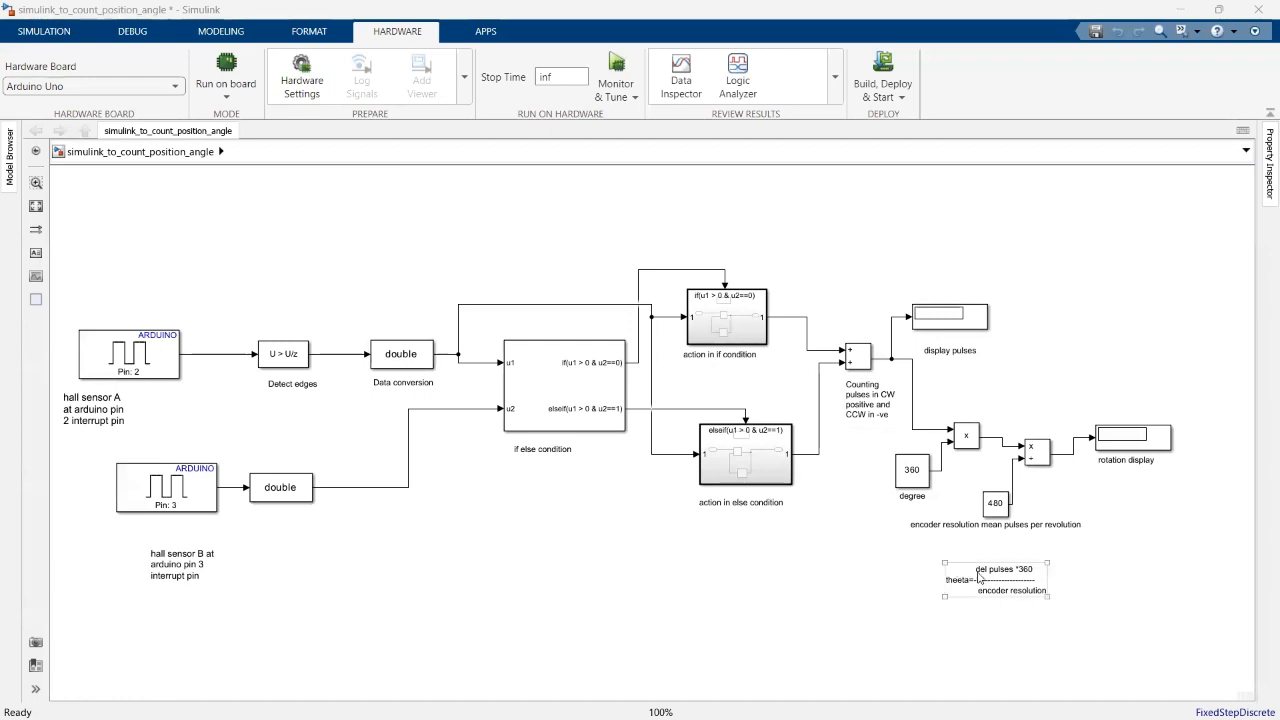
{"action": "left_click", "coordinate": [860, 358]}
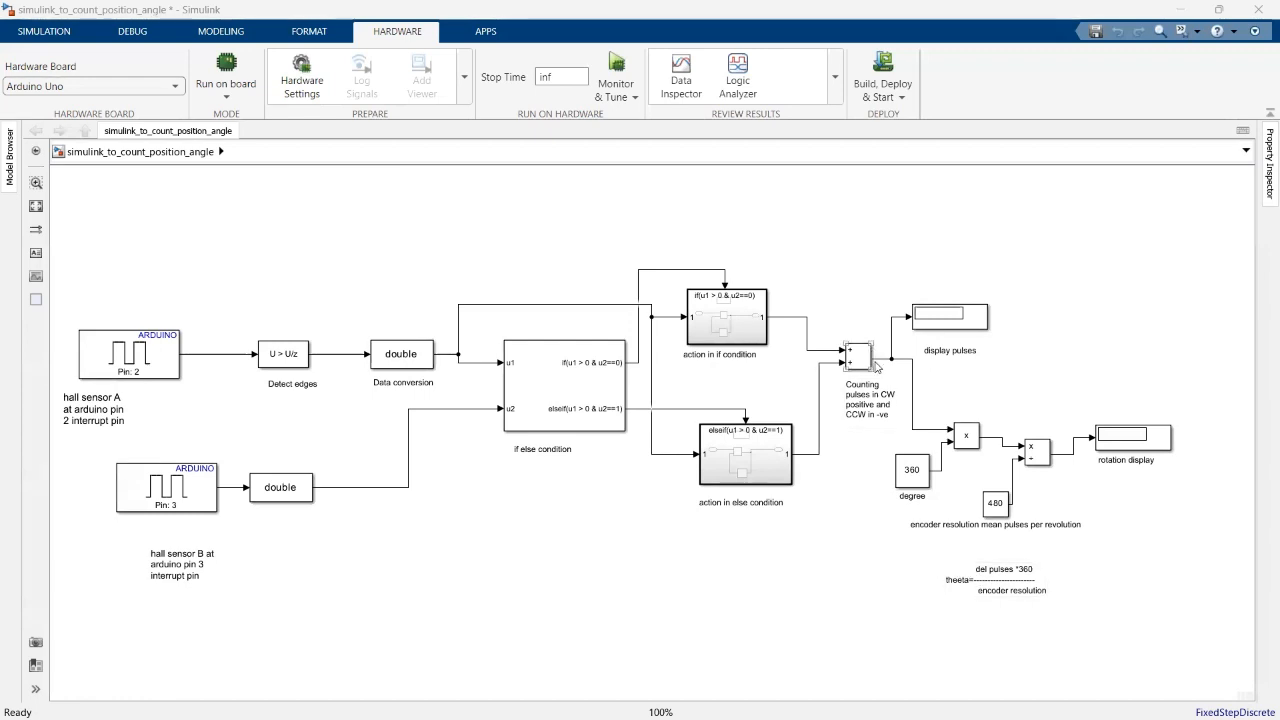
{"action": "left_click", "coordinate": [995, 578]}
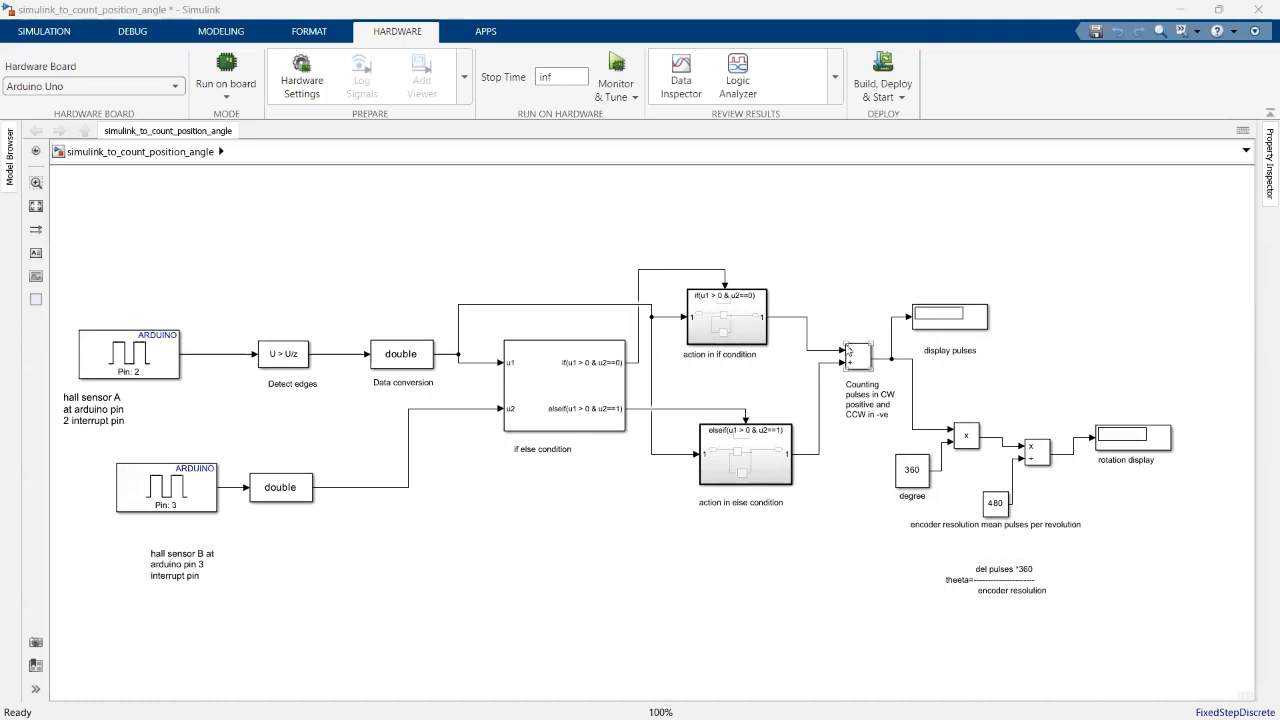
{"action": "left_click", "coordinate": [1000, 578]}
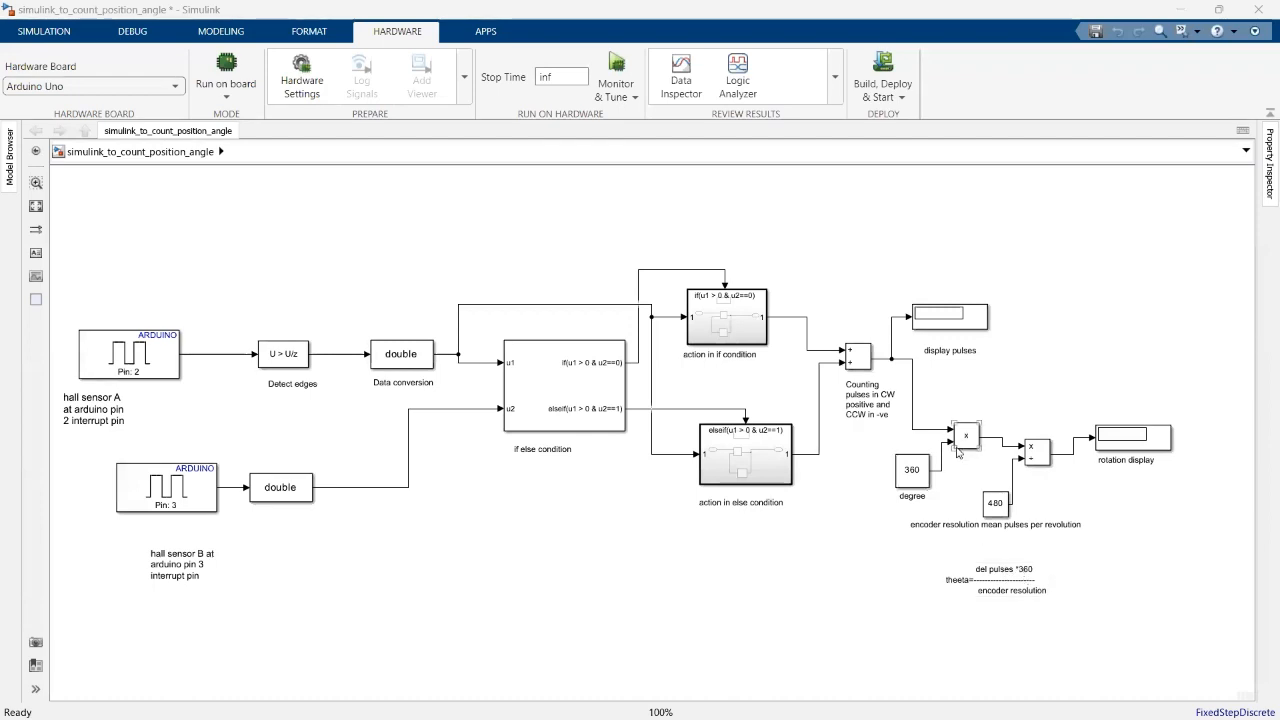
{"action": "left_click", "coordinate": [1003, 578]}
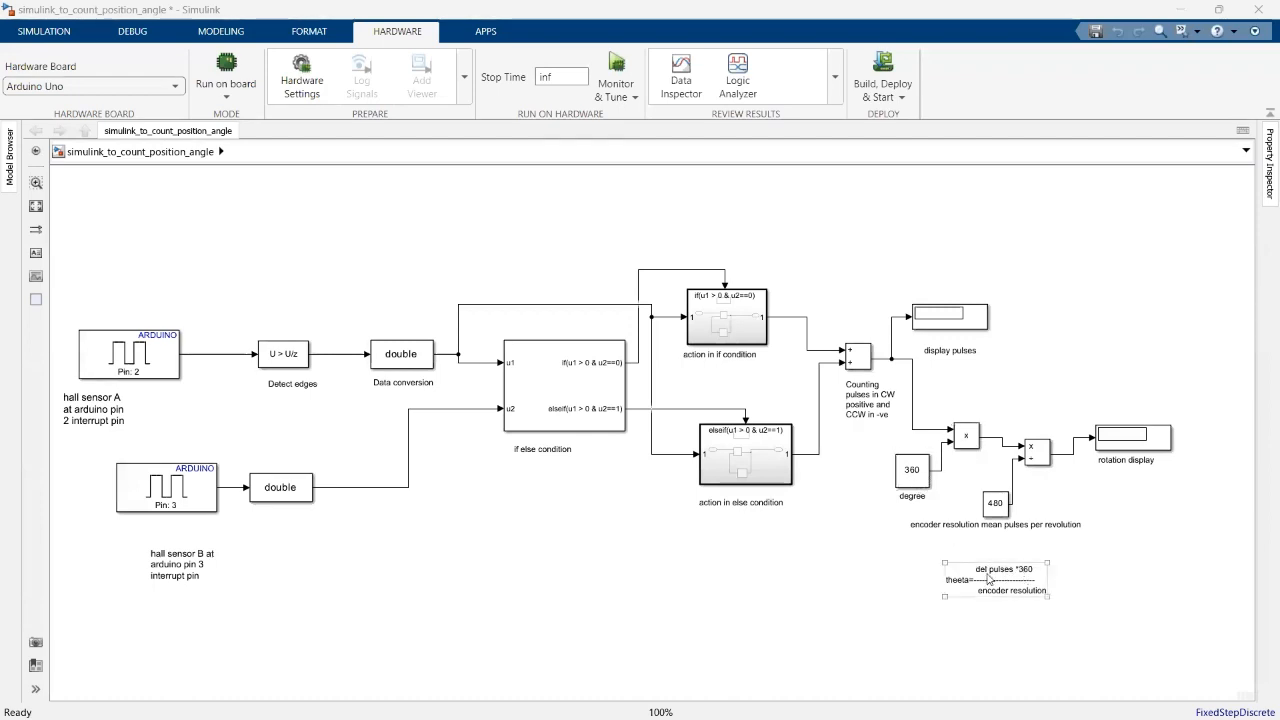
{"action": "mouse_move", "coordinate": [993, 595]}
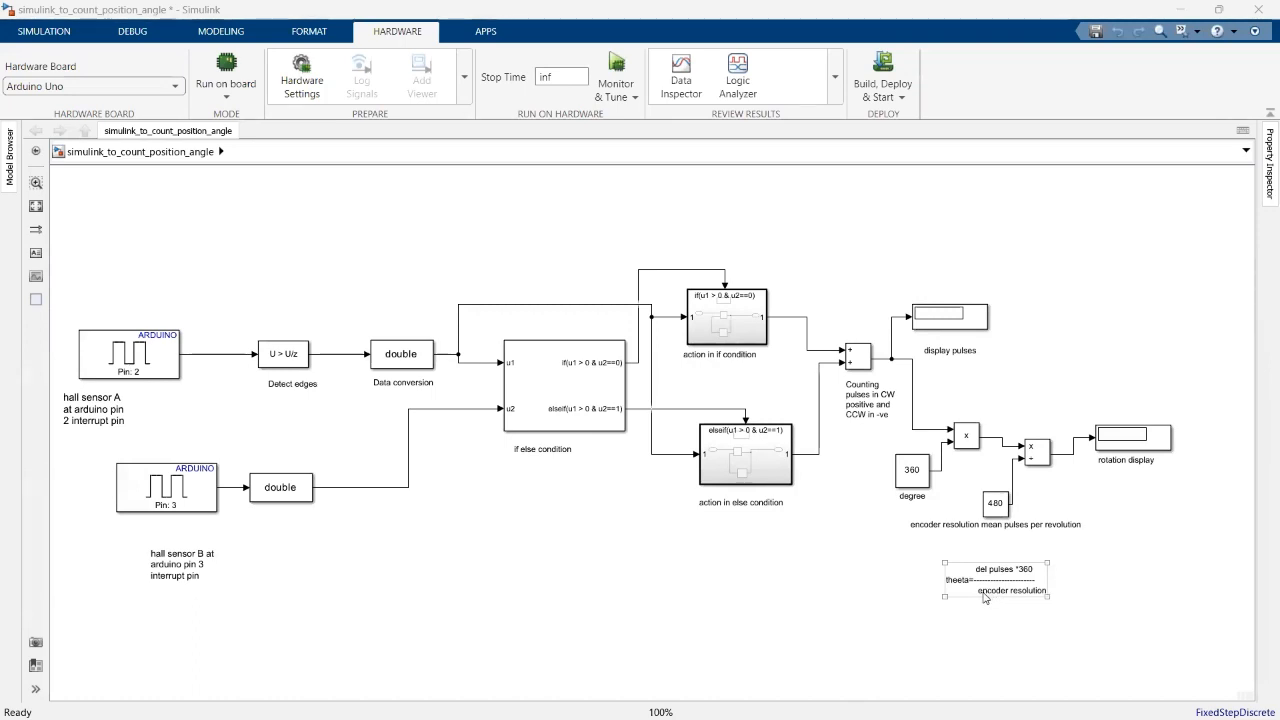
{"action": "left_click", "coordinate": [1000, 616]}
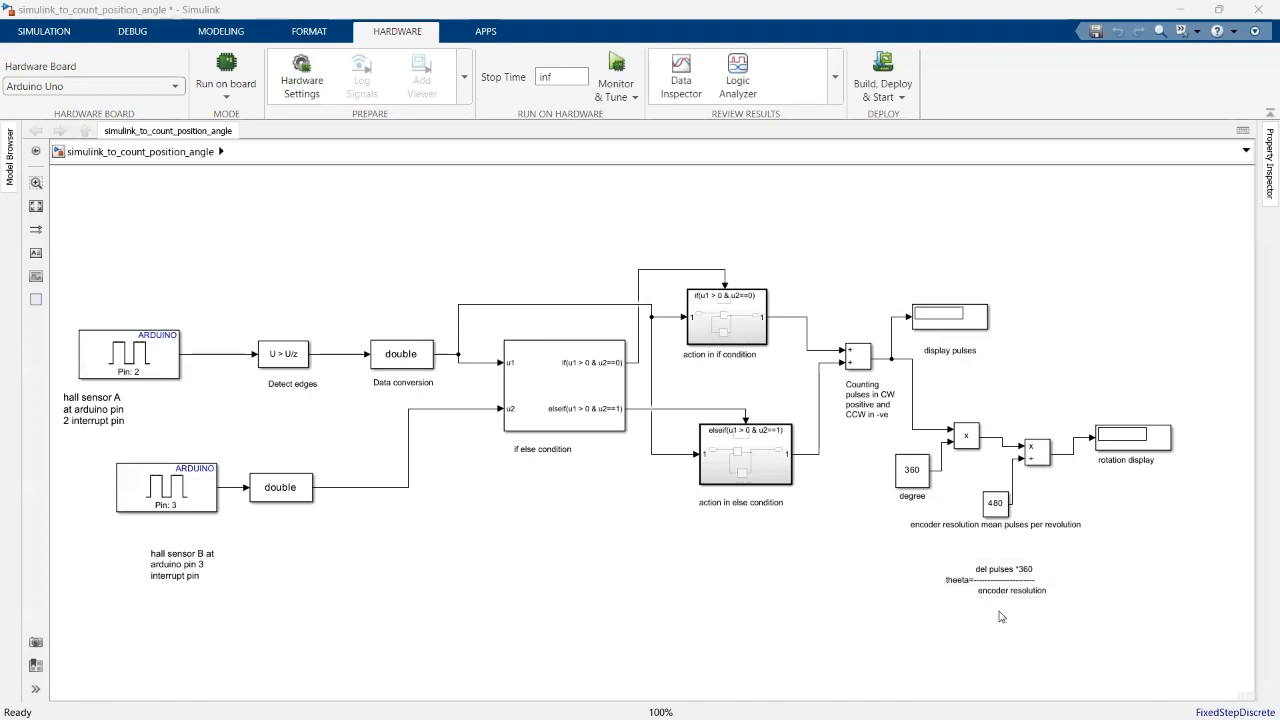
{"action": "mouse_move", "coordinate": [1000, 653]}
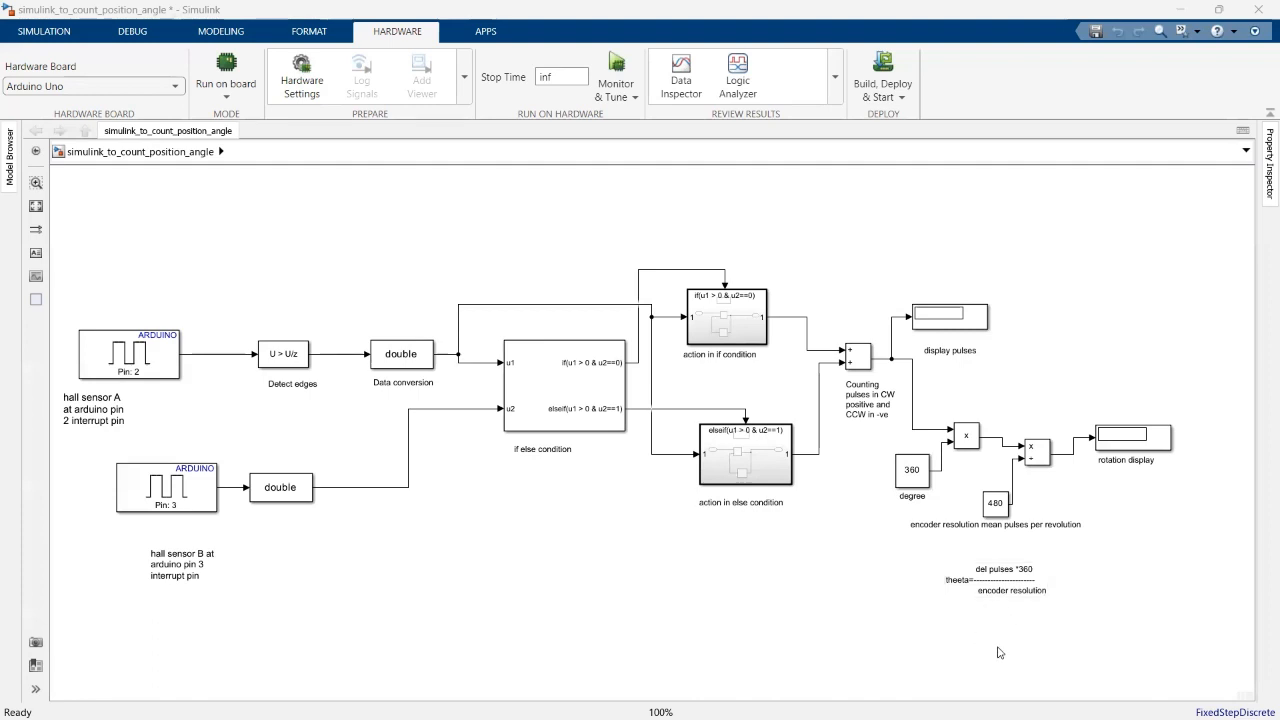
{"action": "mouse_move", "coordinate": [989, 613]}
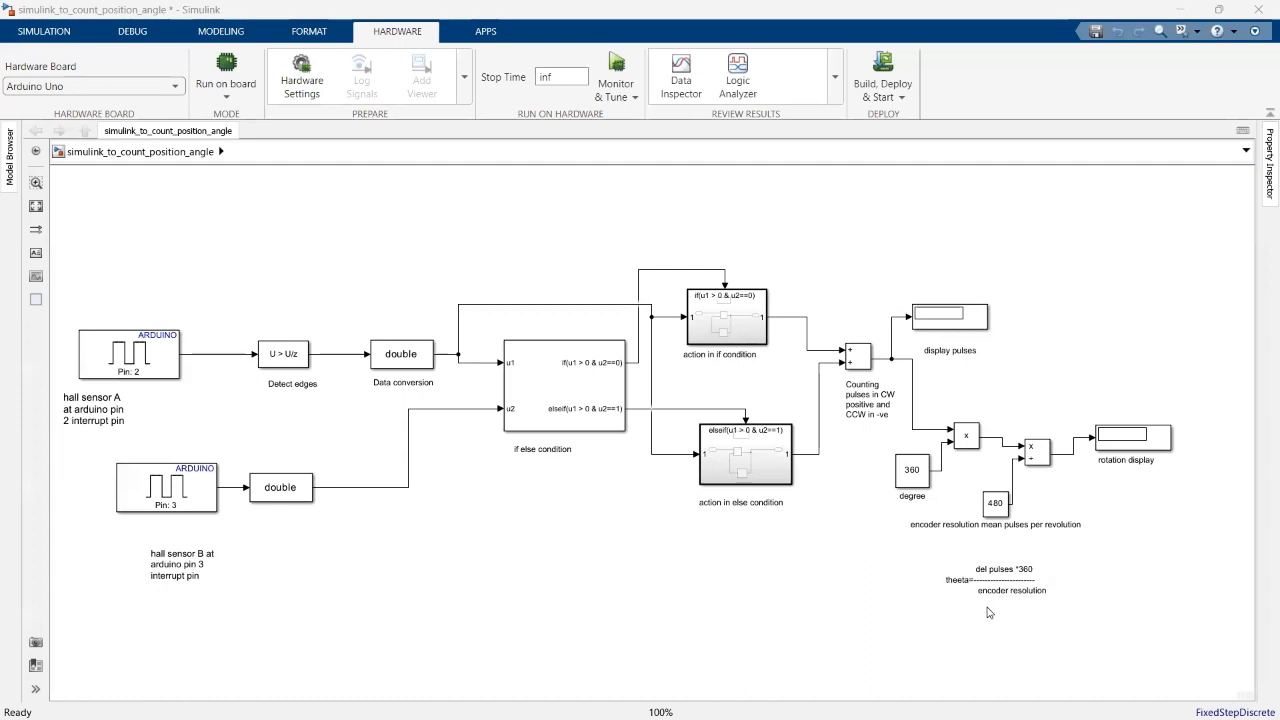
{"action": "left_click", "coordinate": [1003, 579]}
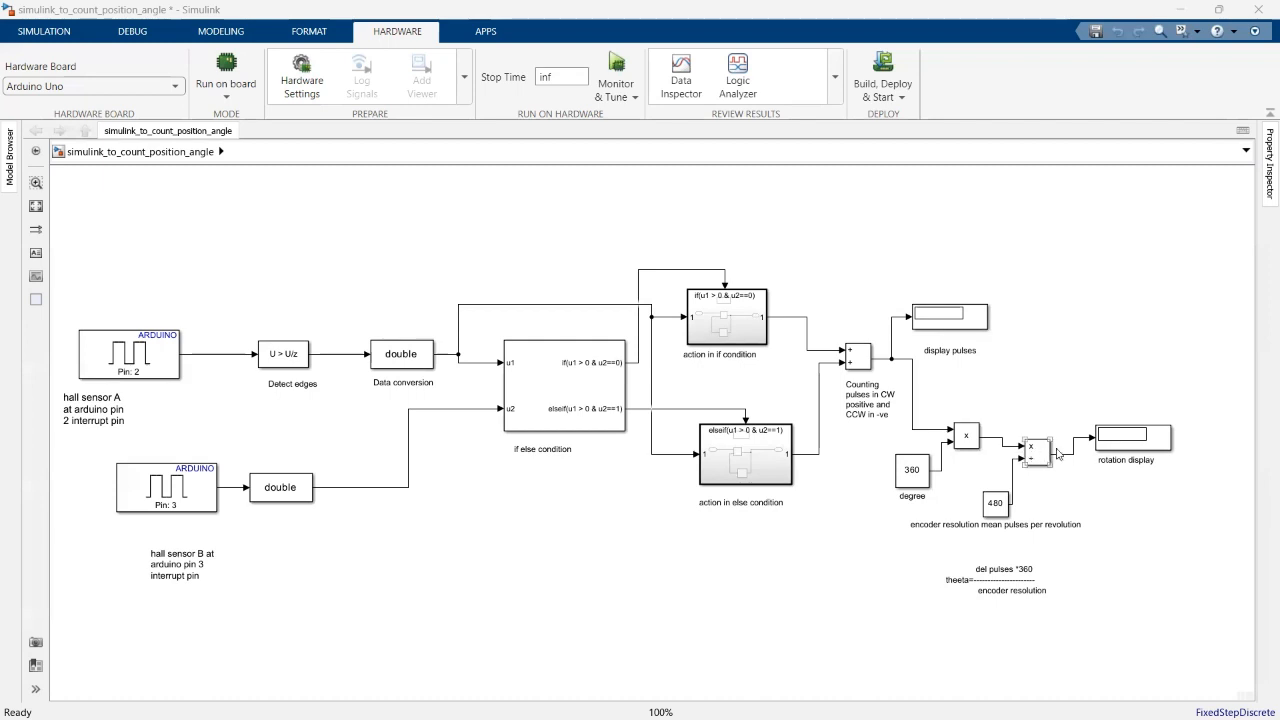
{"action": "left_click", "coordinate": [1128, 438]}
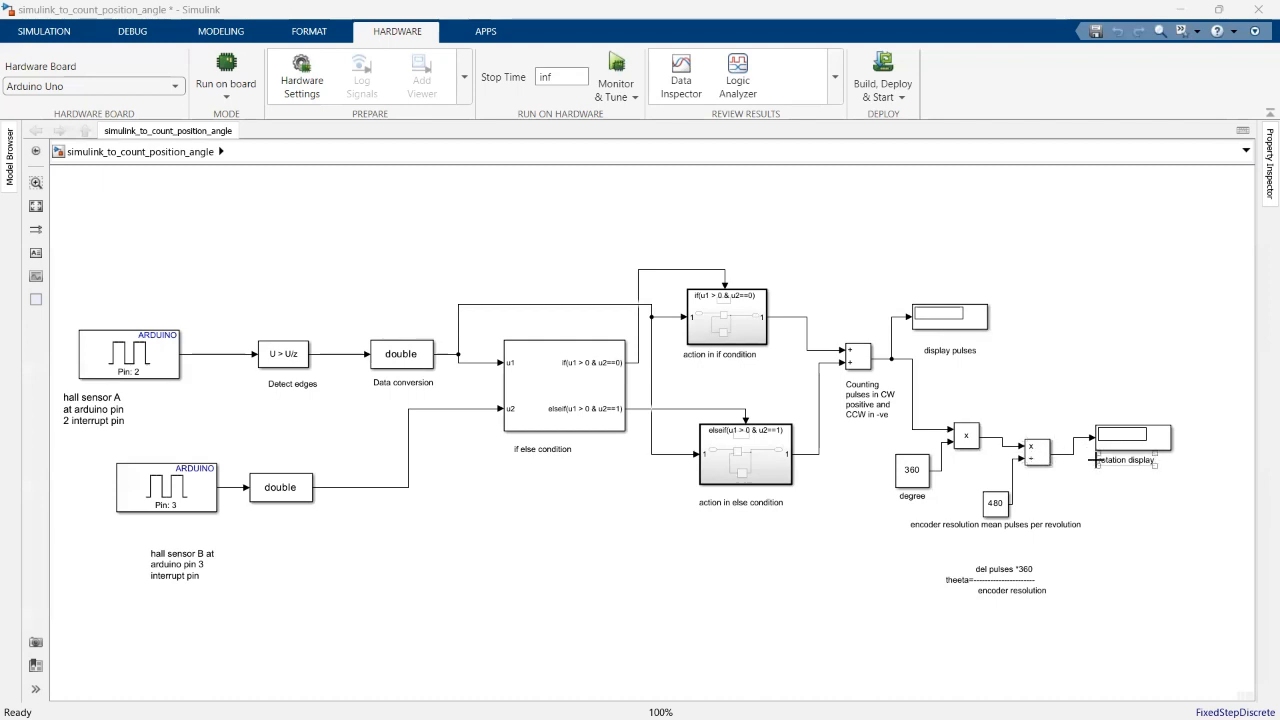